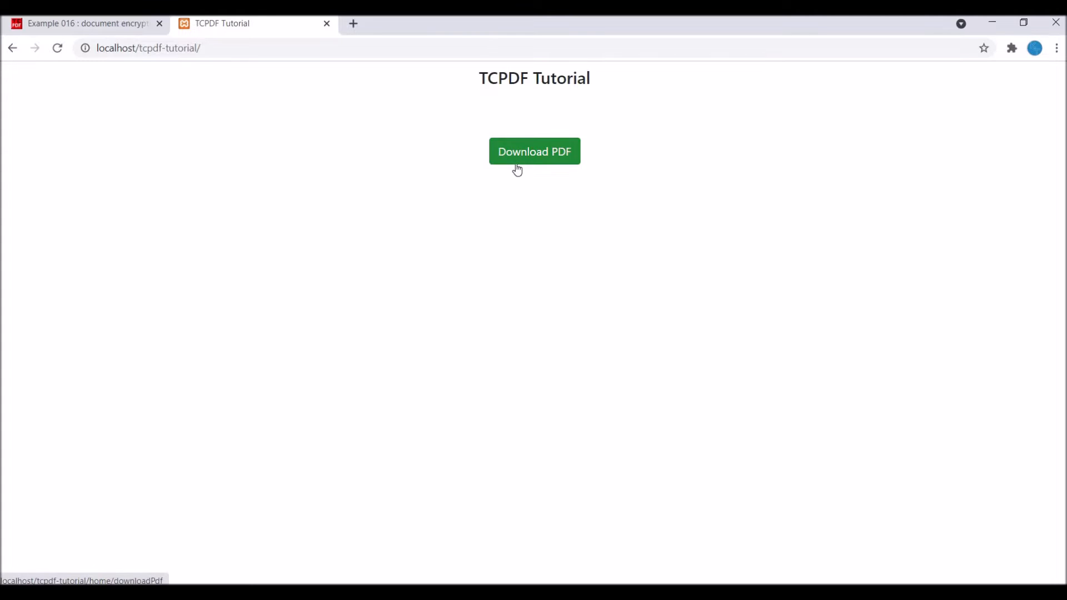
mouse_move(195, 225)
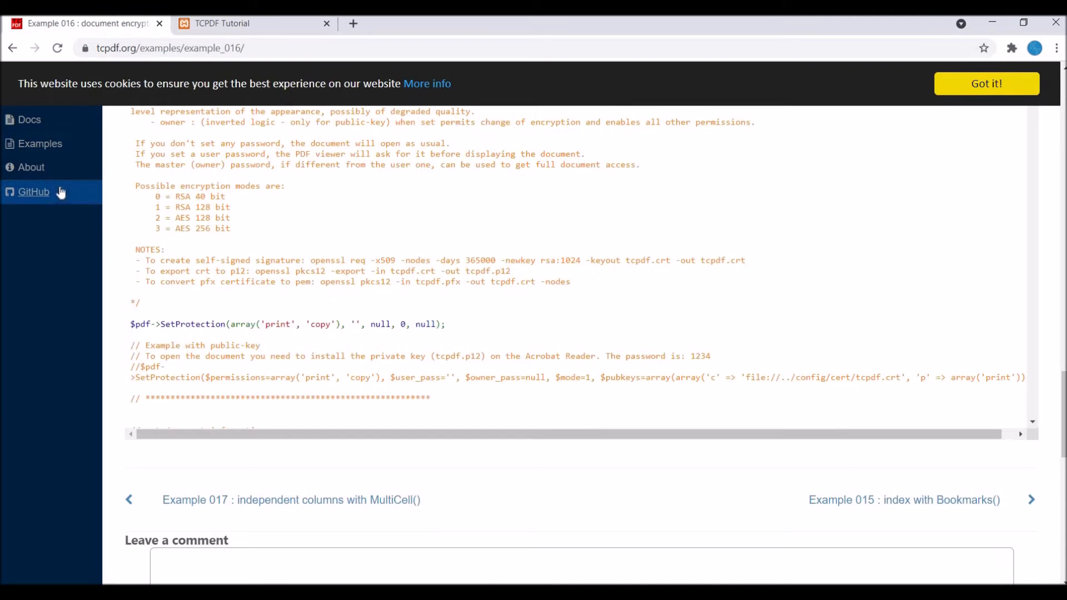
- Switch to the TCPDF Example 016 tab to review its SetProtection encryption code
left_click(33, 192)
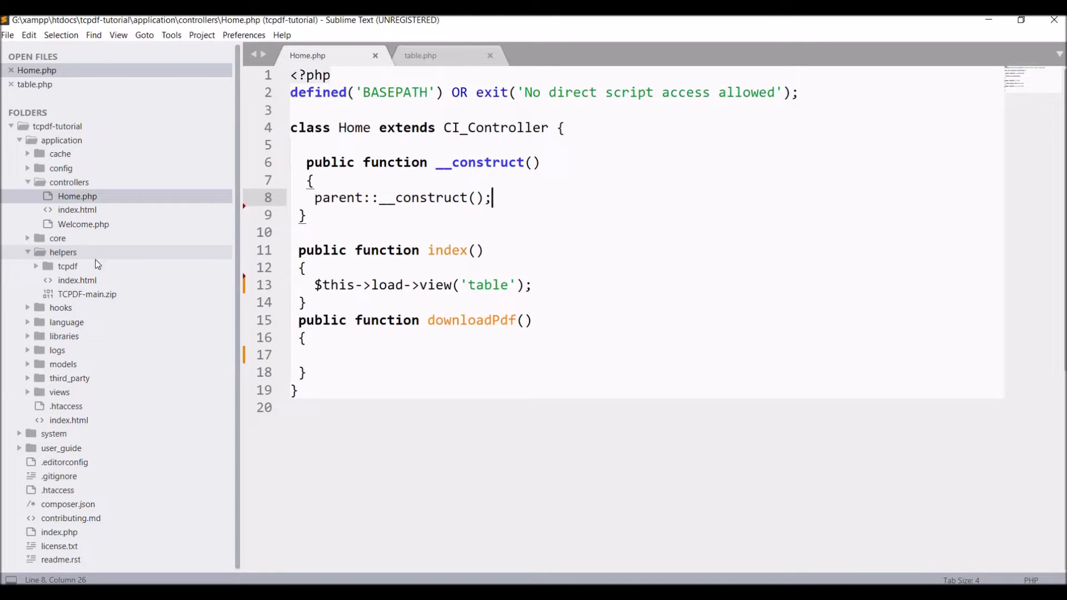
- Expand helpers/tcpdf and confirm table.php's Download PDF link targets home/downloadPdf
left_click(67, 266)
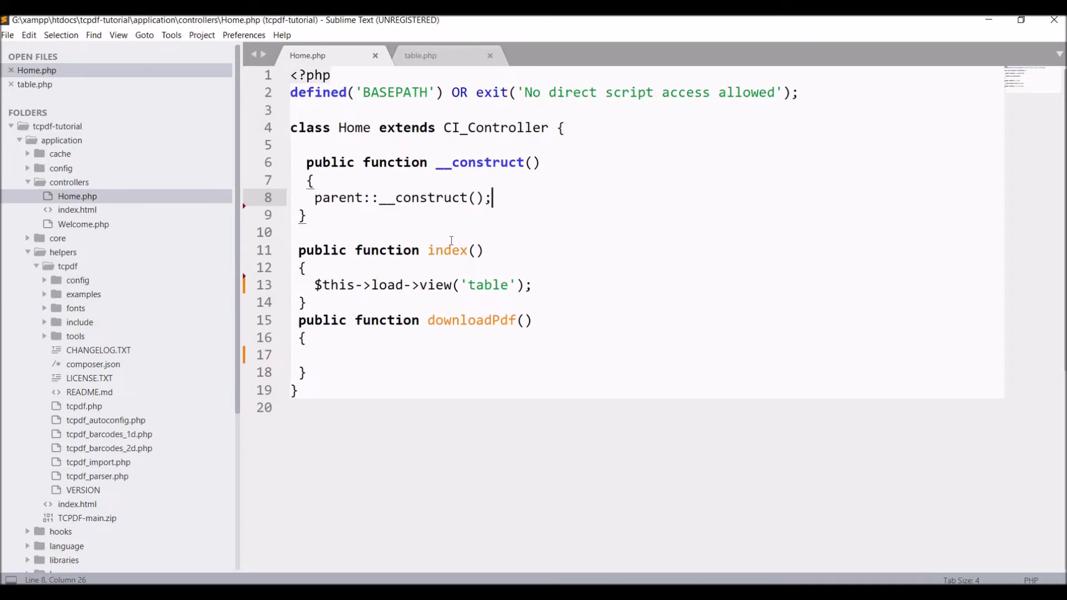
double_click(353, 128)
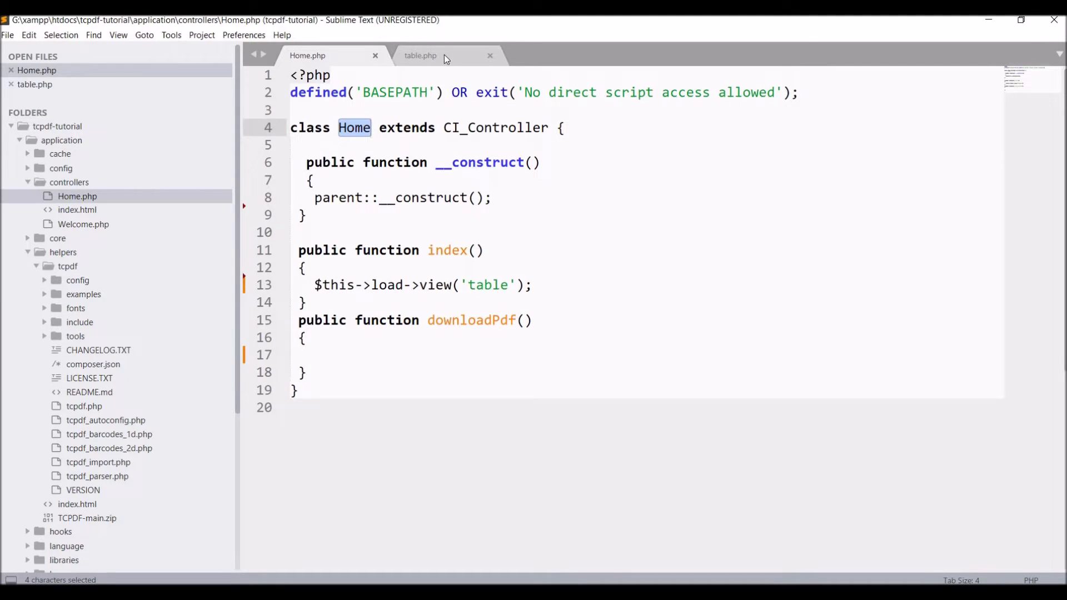
left_click(420, 55)
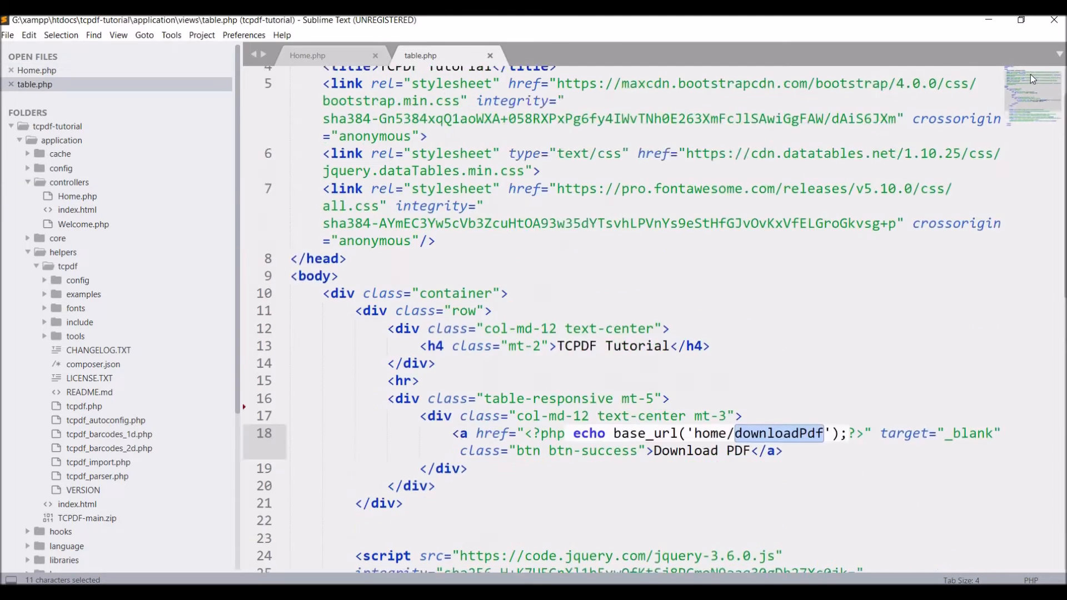
scroll("down", 3)
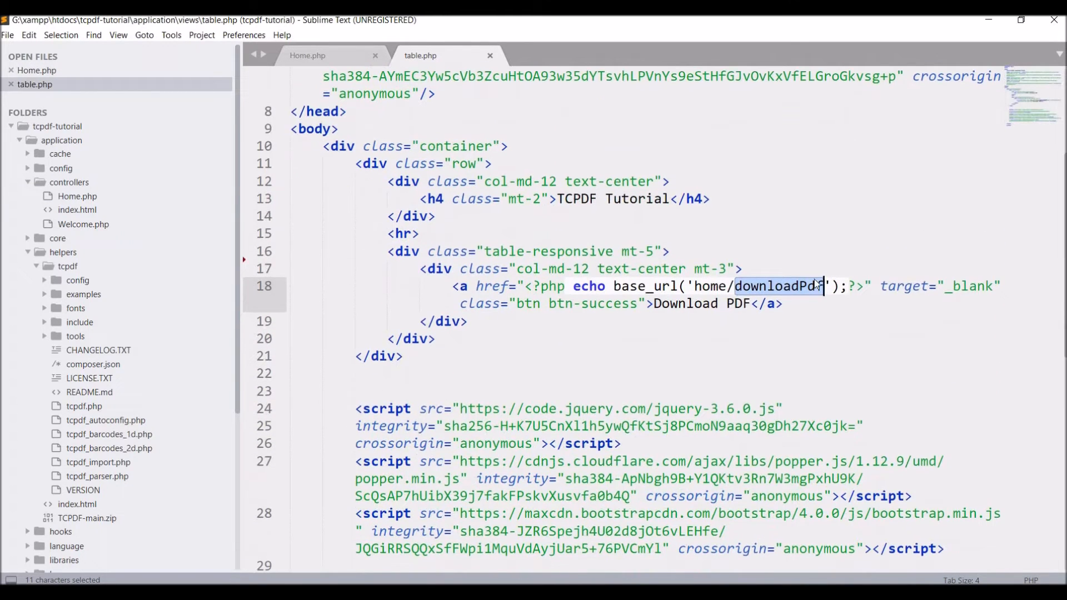
scroll("down", 3)
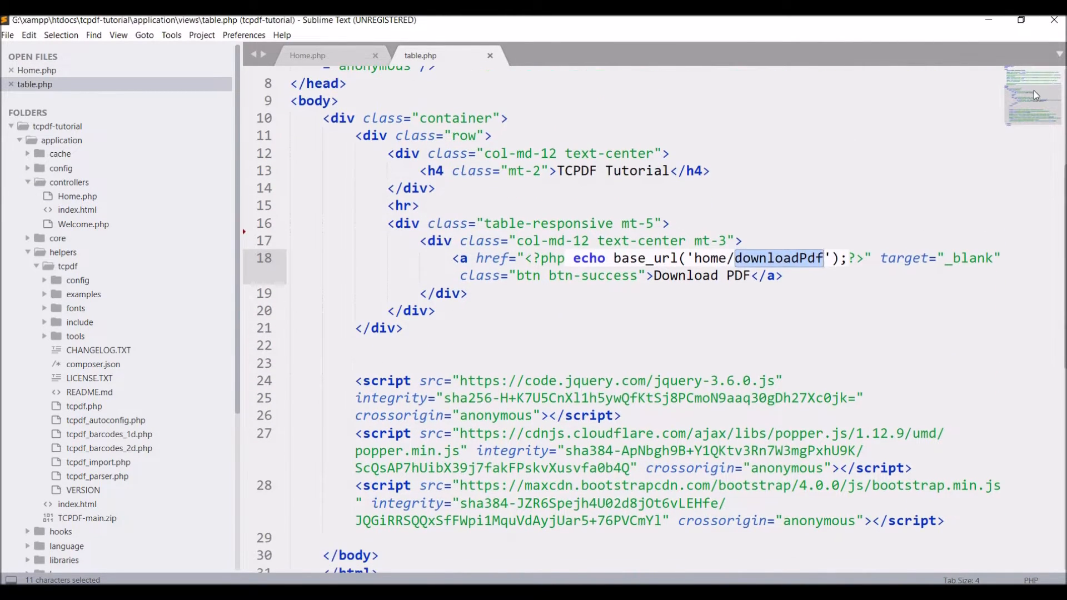
scroll("up", 3)
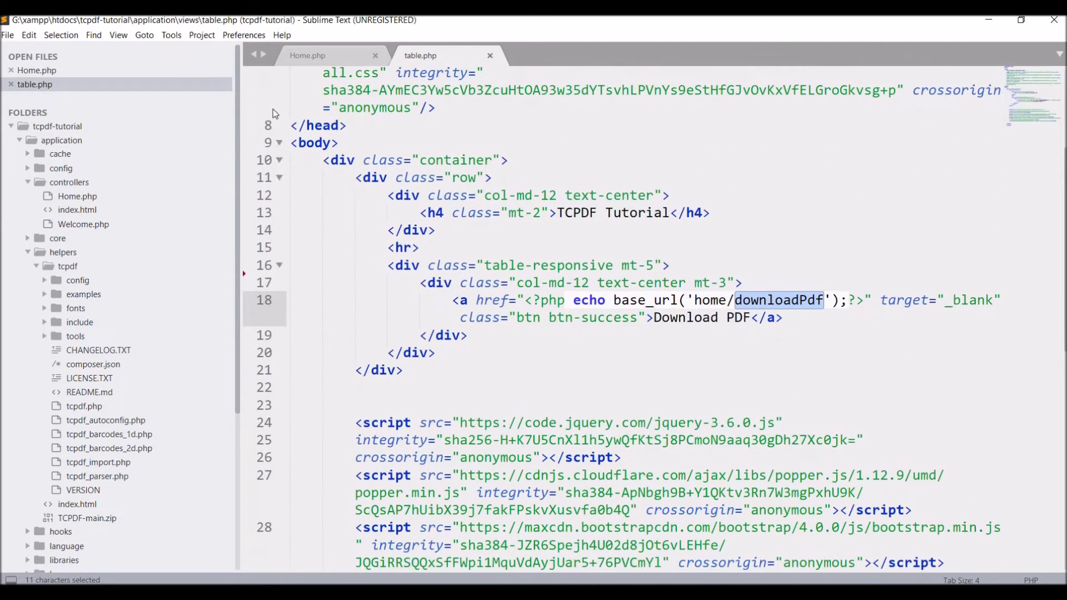
left_click(307, 55)
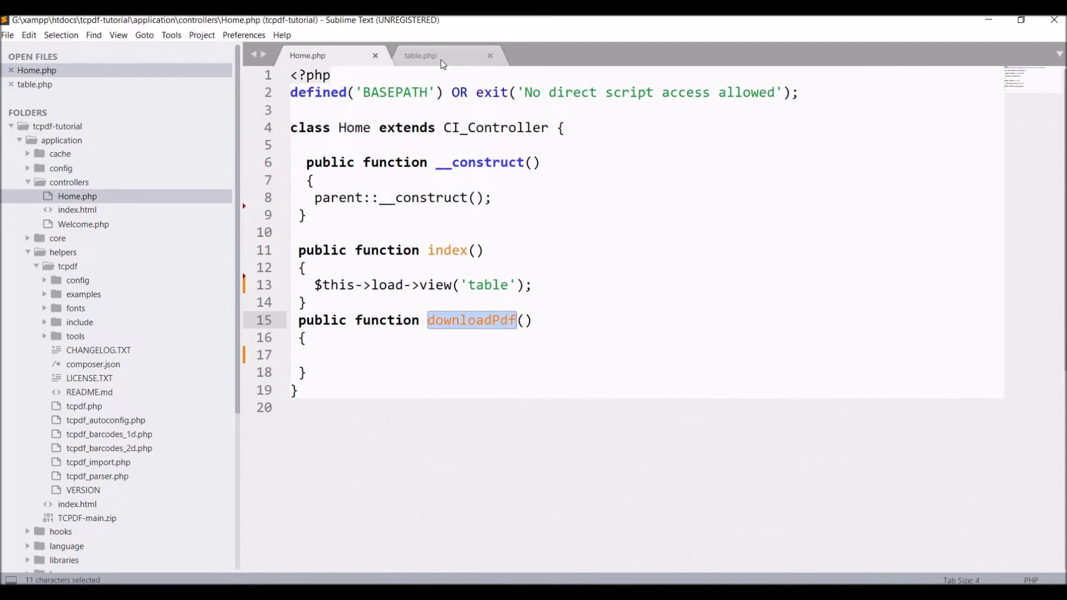
mouse_move(466, 328)
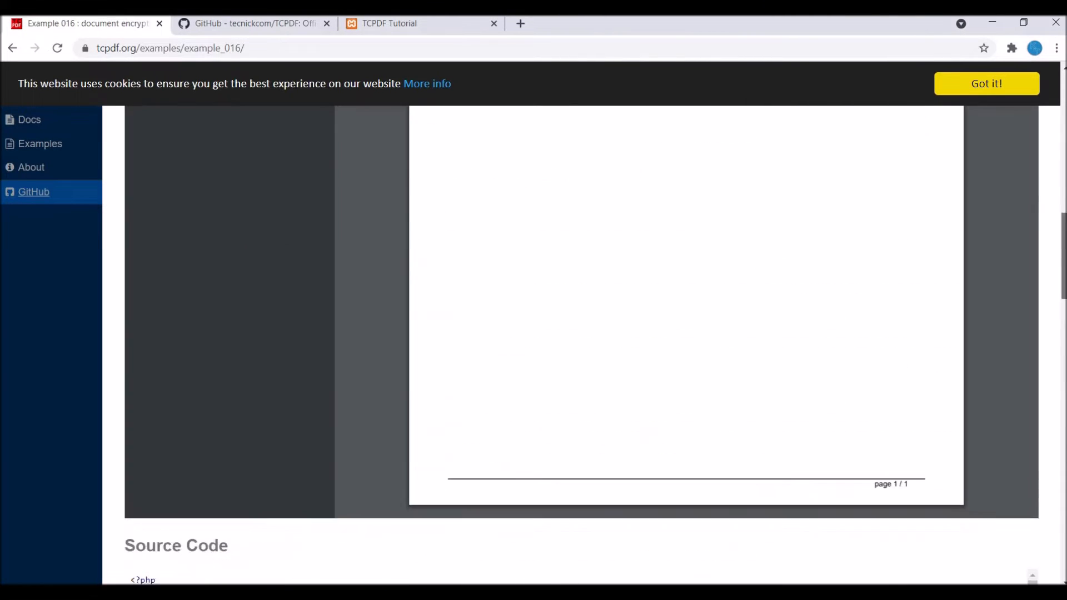
- Select the example's require_once and new TCPDF source lines for copying
scroll("up", 3)
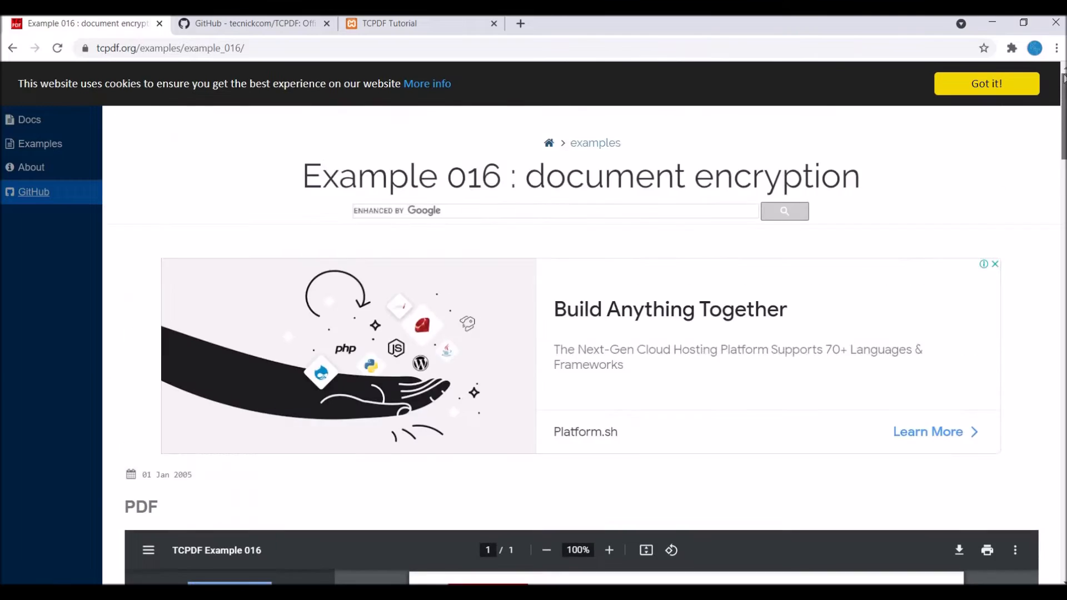
scroll("down", 3)
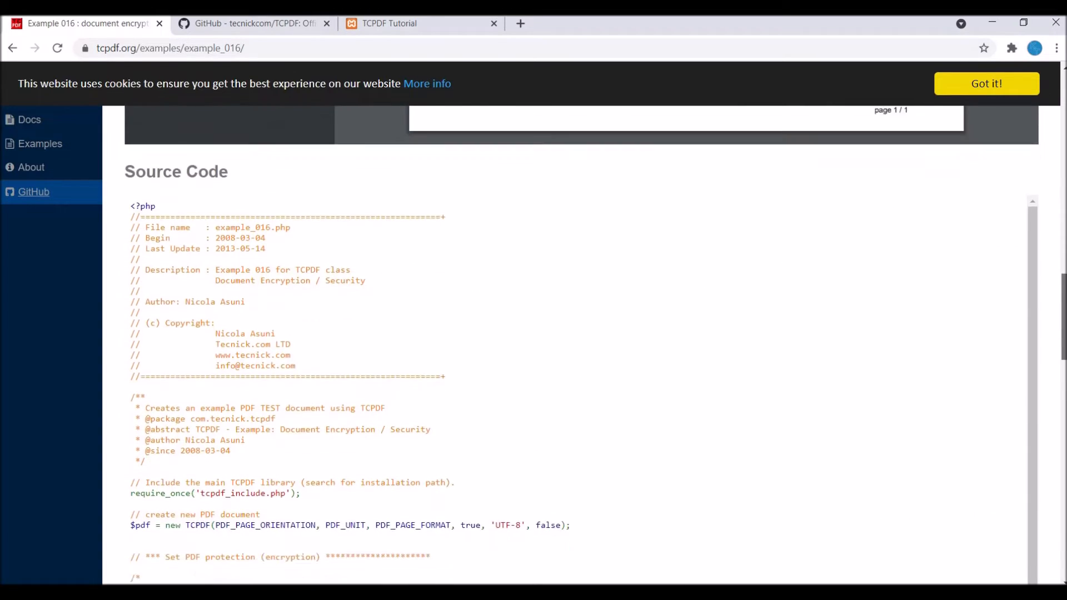
scroll("down", 3)
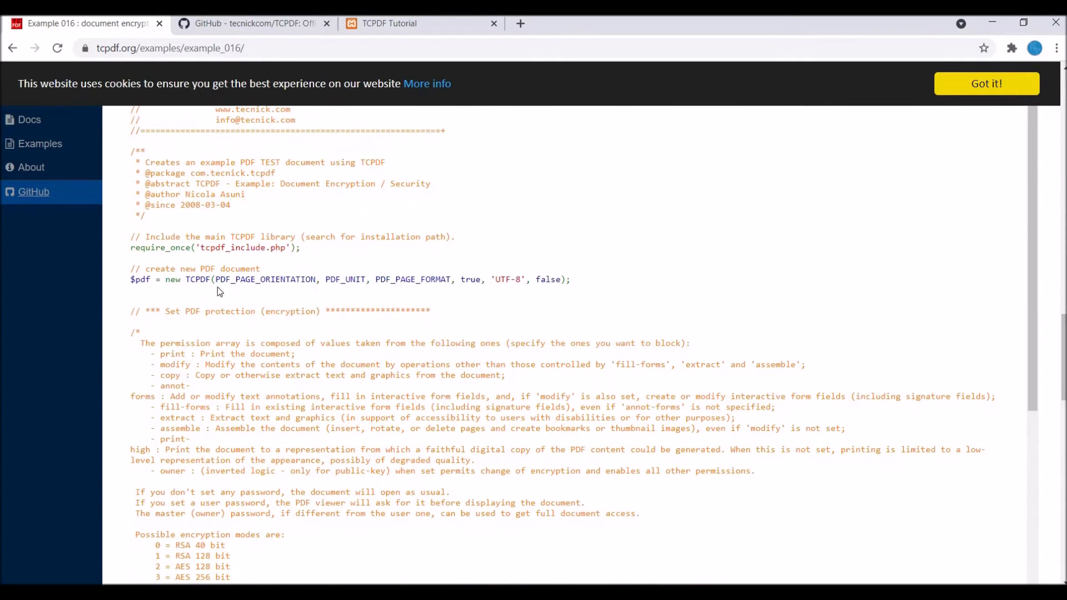
left_click_drag(130, 236, 570, 279)
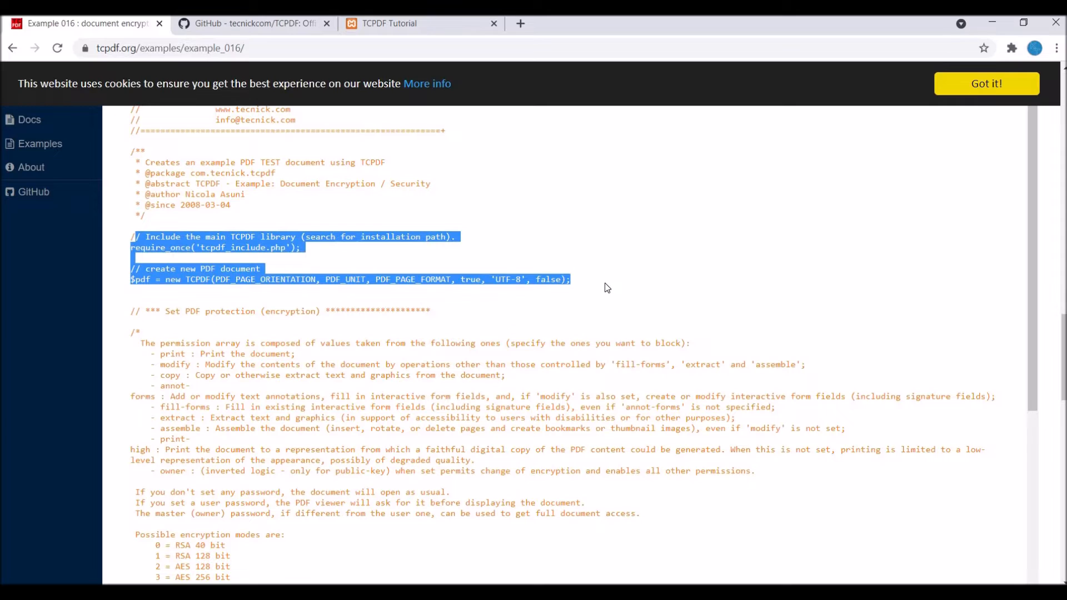
mouse_move(51, 272)
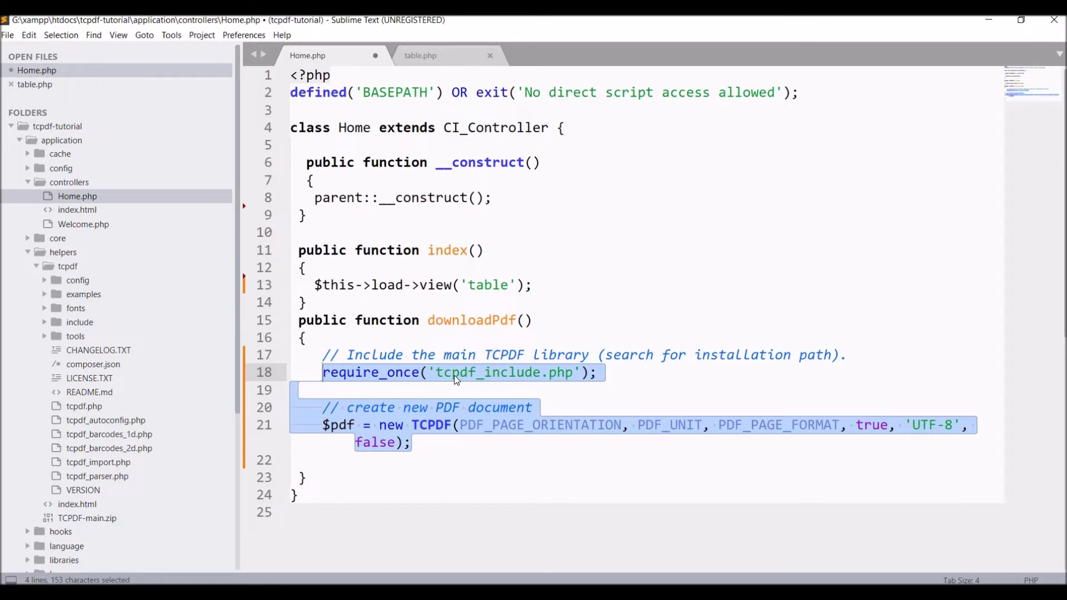
- Change the pasted require_once path in downloadPdf to APPPATH.'helpers/tcpdf.php'
left_click(454, 372)
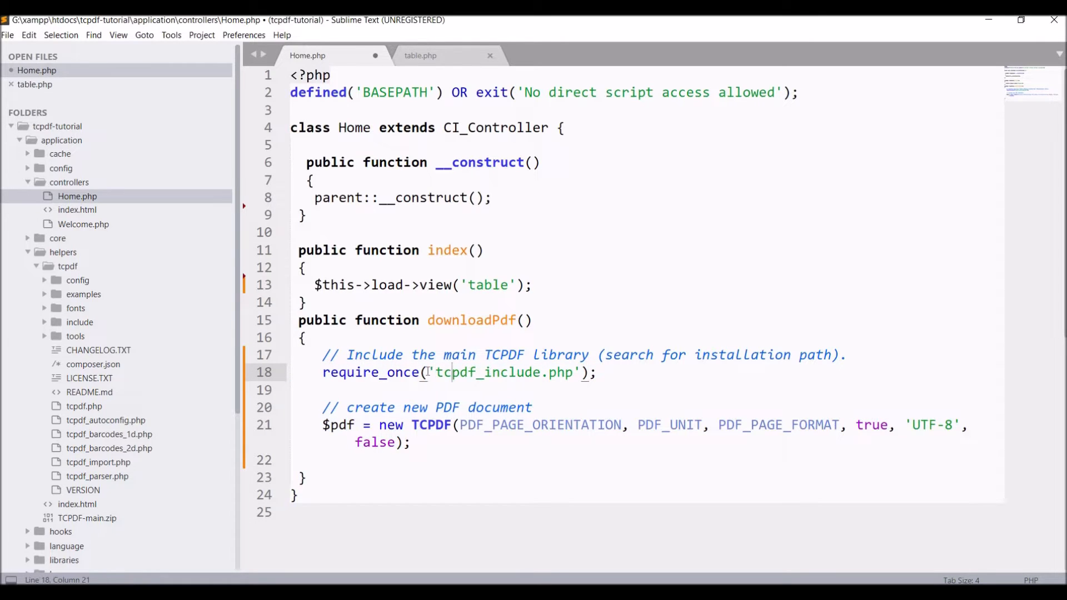
type("APPPATH.")
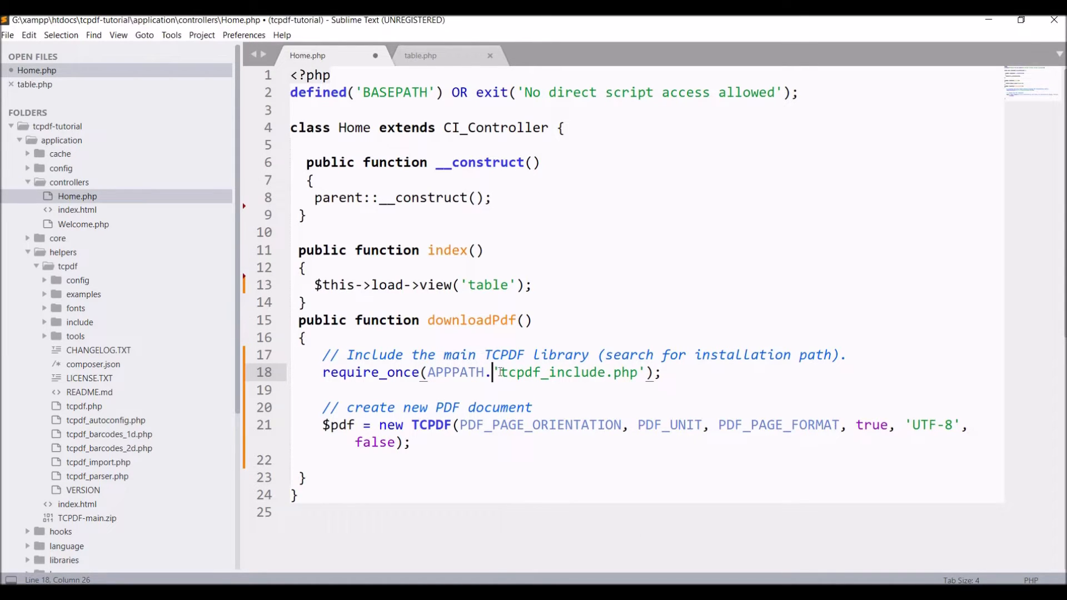
type("he")
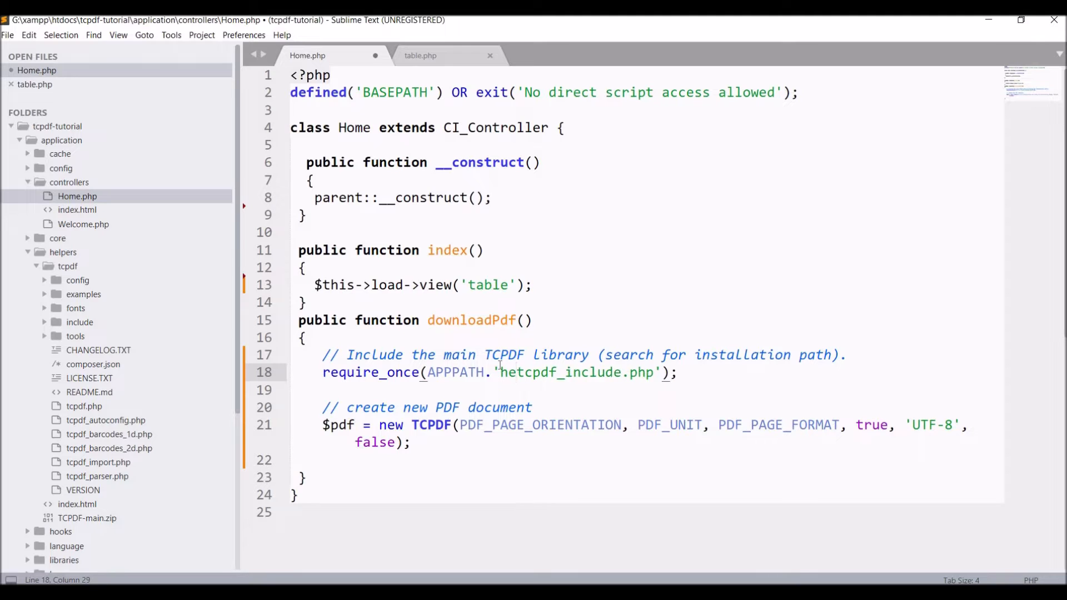
type("lpers")
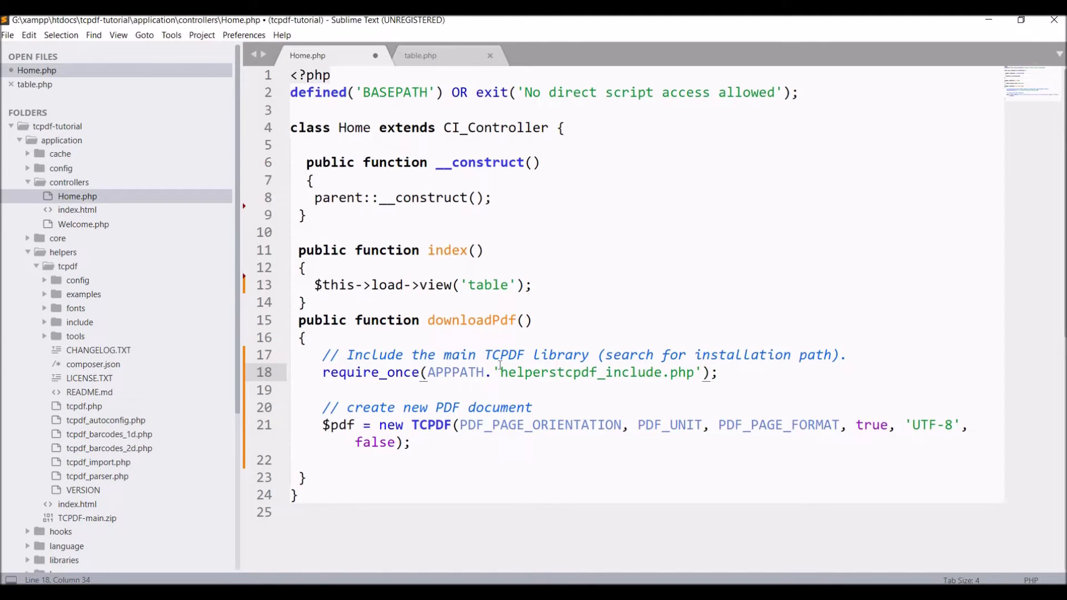
type("/")
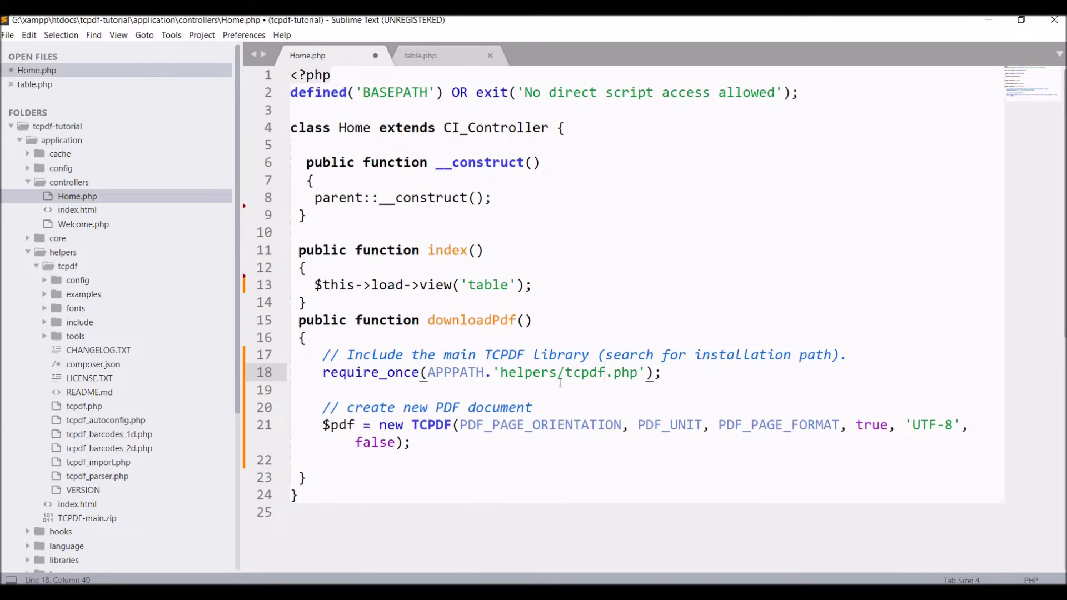
left_click(466, 424)
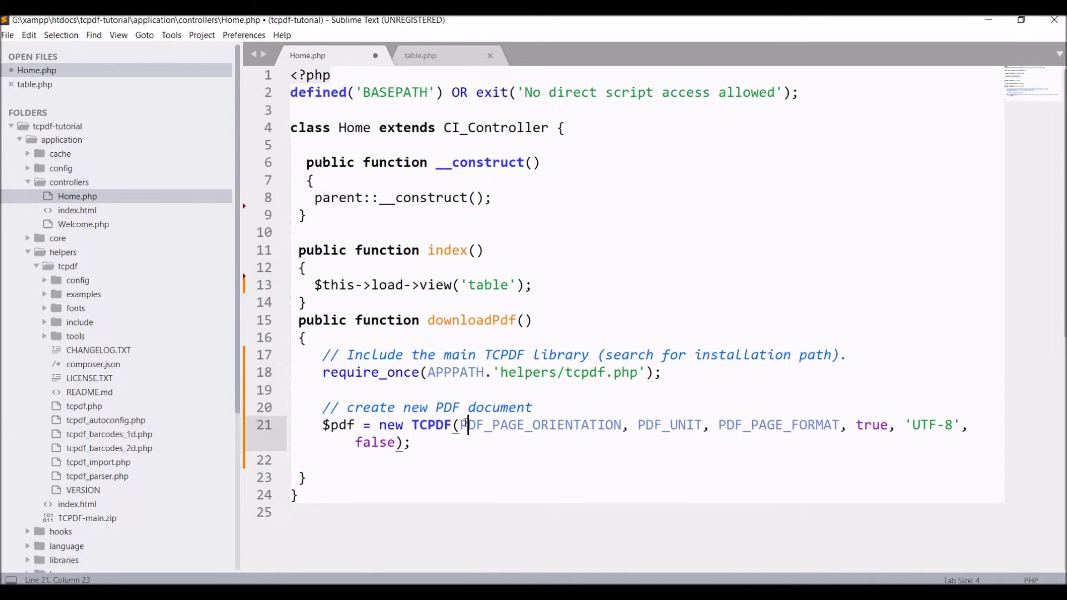
double_click(340, 424)
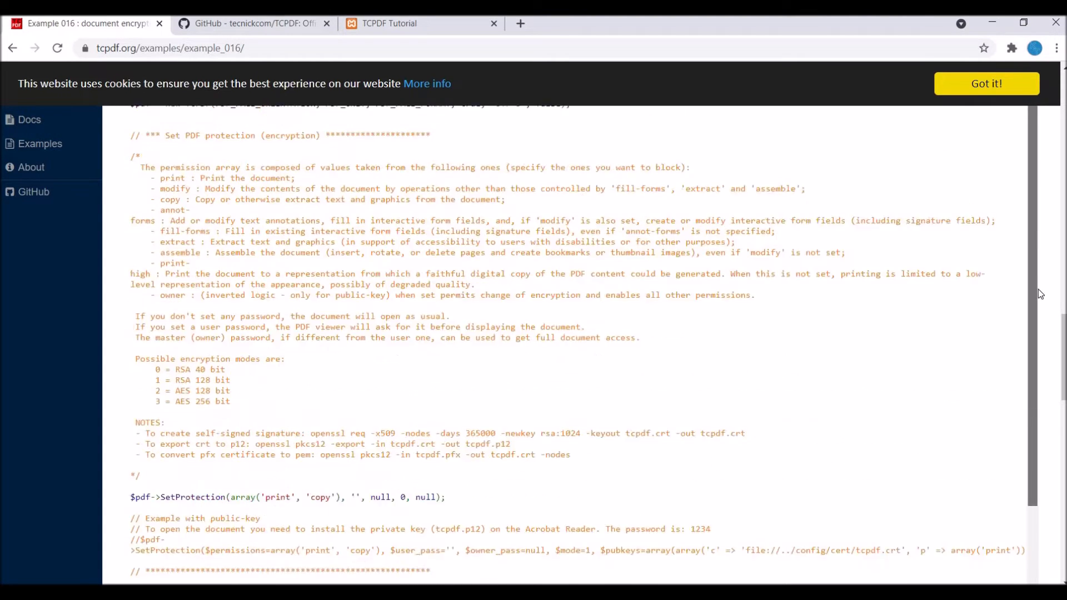
- Set the PDF title to 'TCPDF Encryption' and add a page
scroll("down", 3)
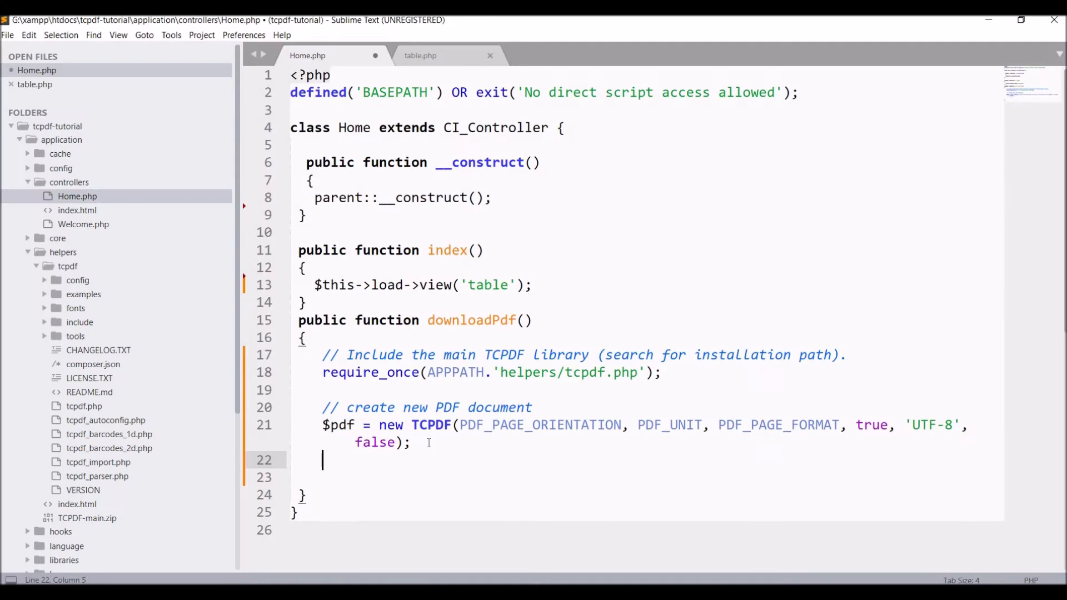
type("$pdf->SetTitle('TCPDF Example 016');")
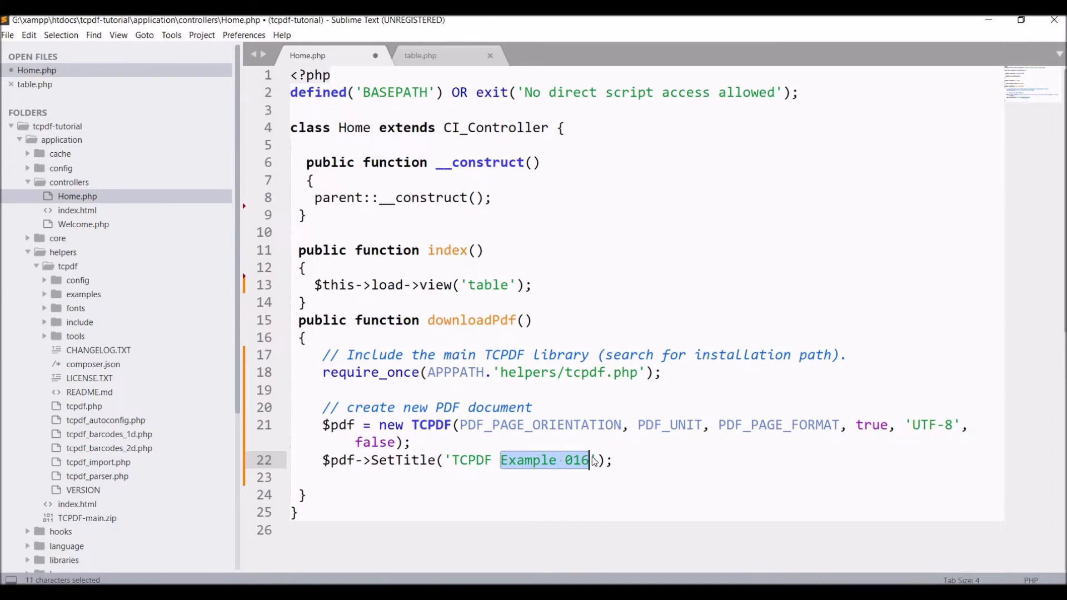
type("Encryption")
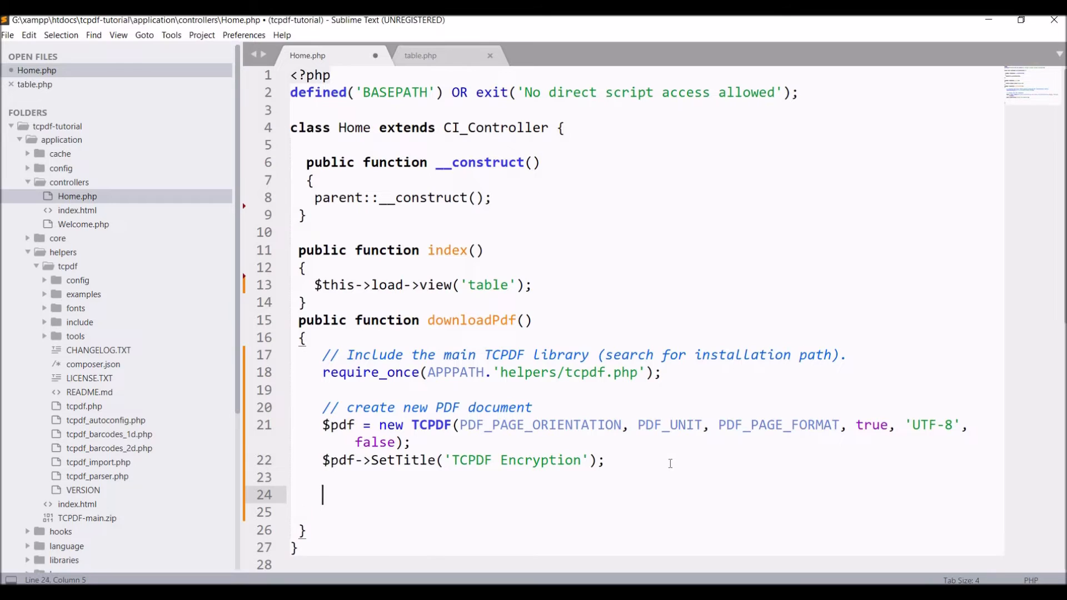
type("$pdf->AddPAge();")
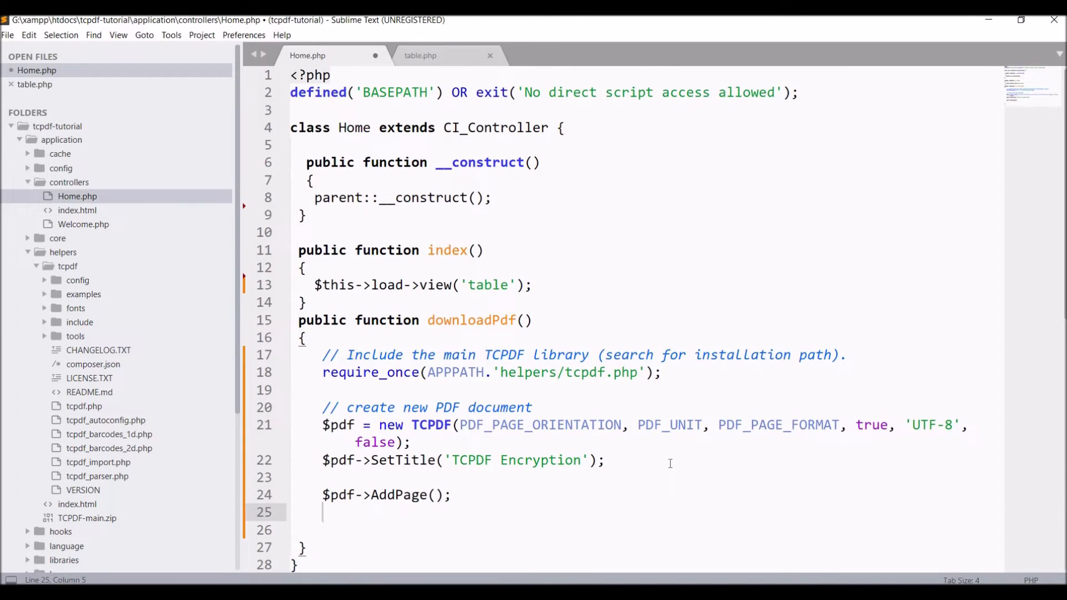
- Build an $html string with an 'Encryption in TCPDF' h1 heading and start writeHTML
type("$html ='<!DOCTYPE html>")
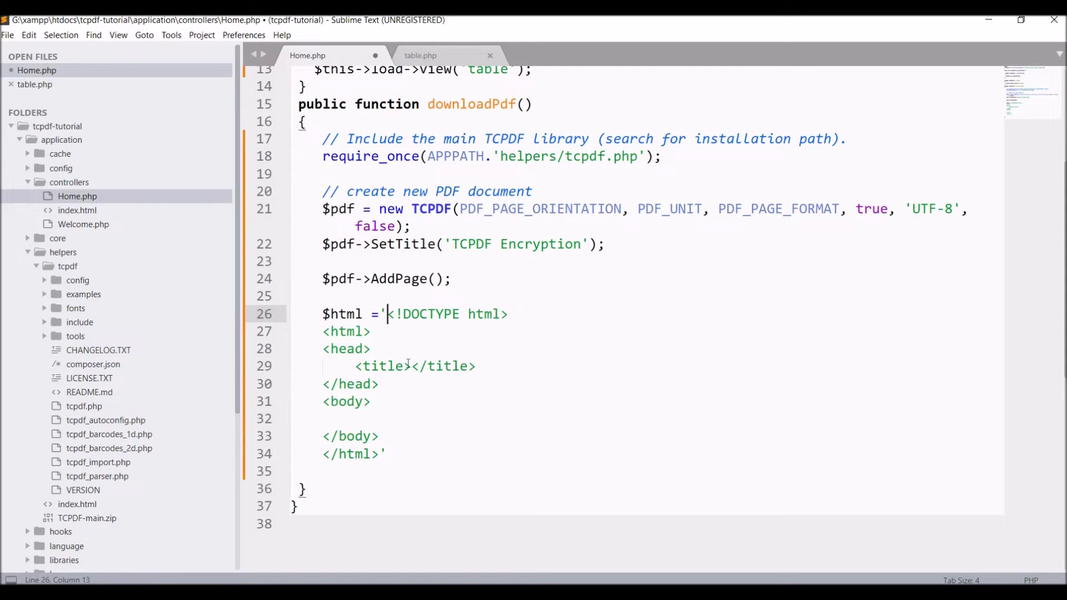
type("TCPDF")
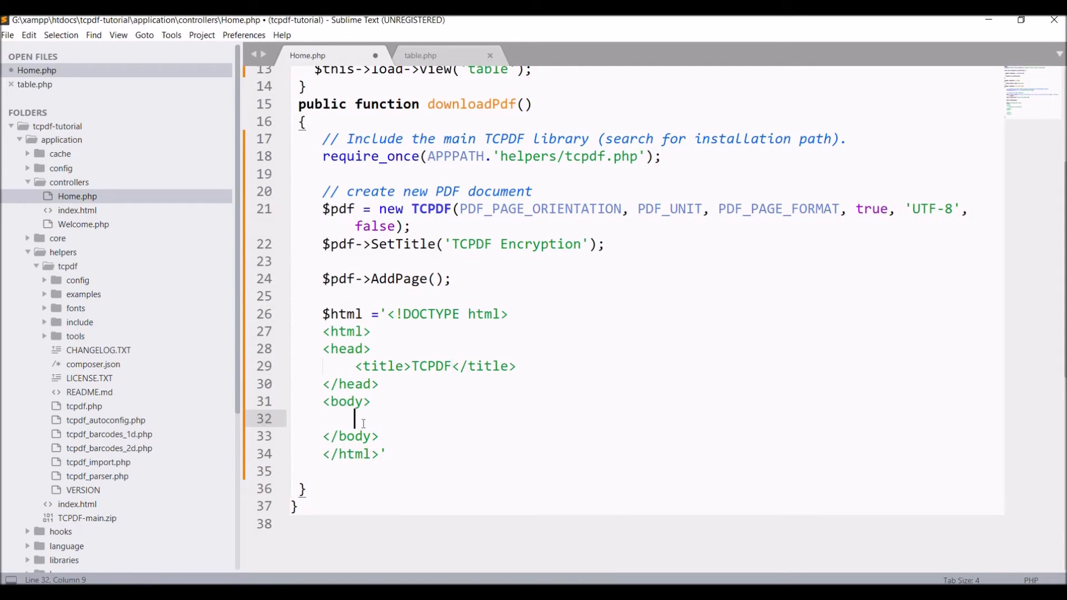
type("<h1></h1>")
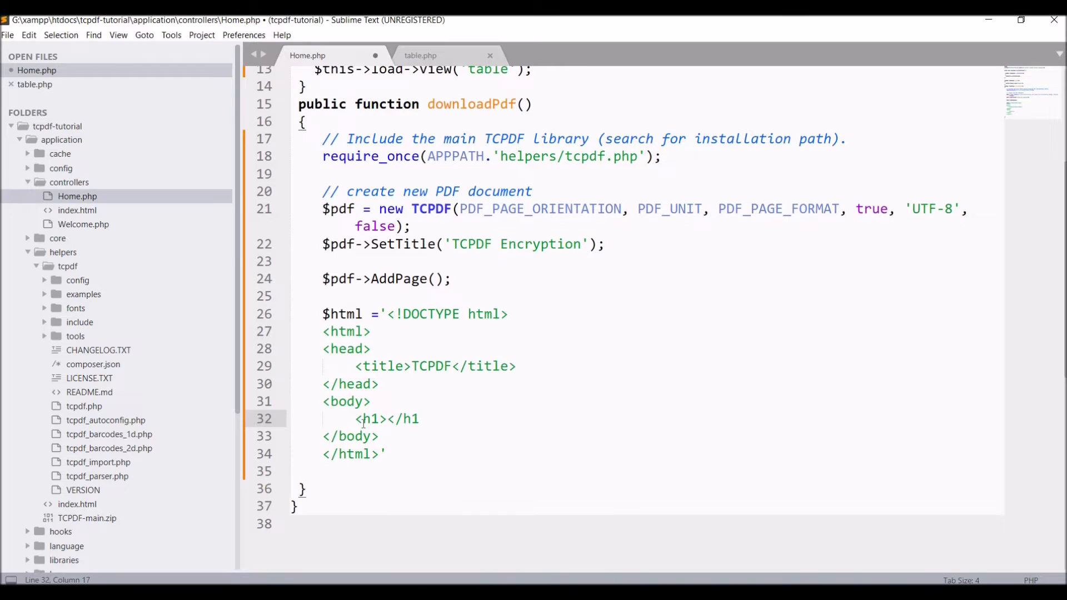
type("Encryption in TCPDF")
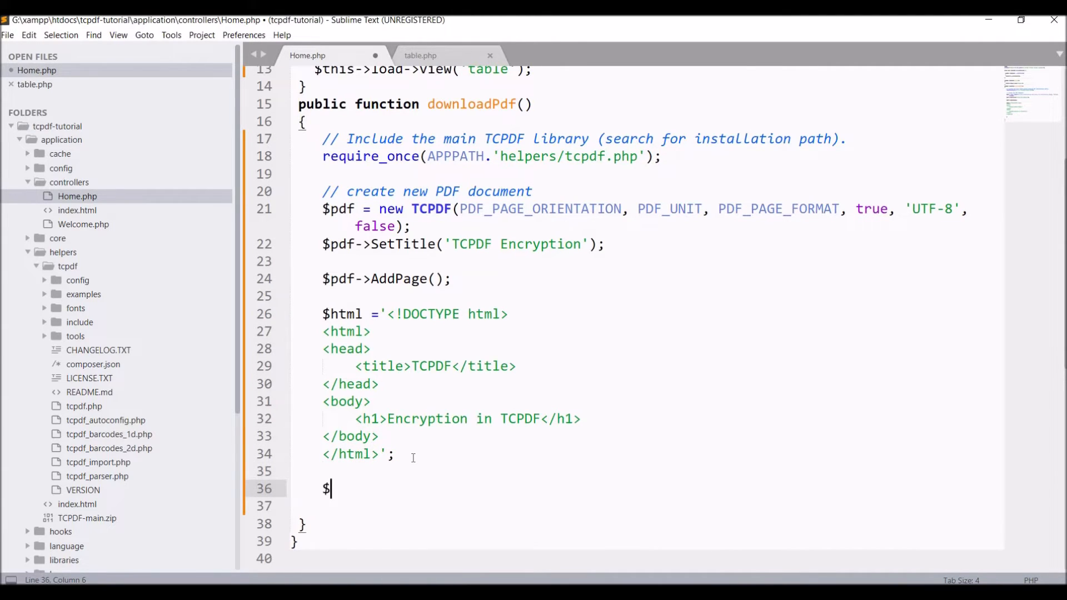
type("pdf->writeHTML();")
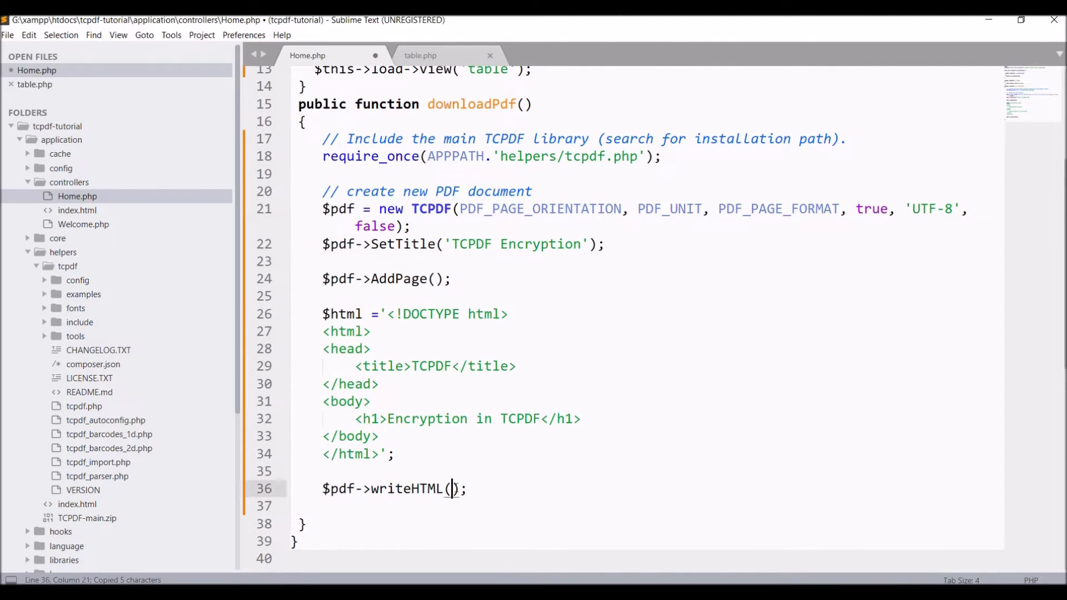
- Add $pdf->Output('tcpdf.pdf','I') after writeHTML in downloadPdf
type("$pdf->O")
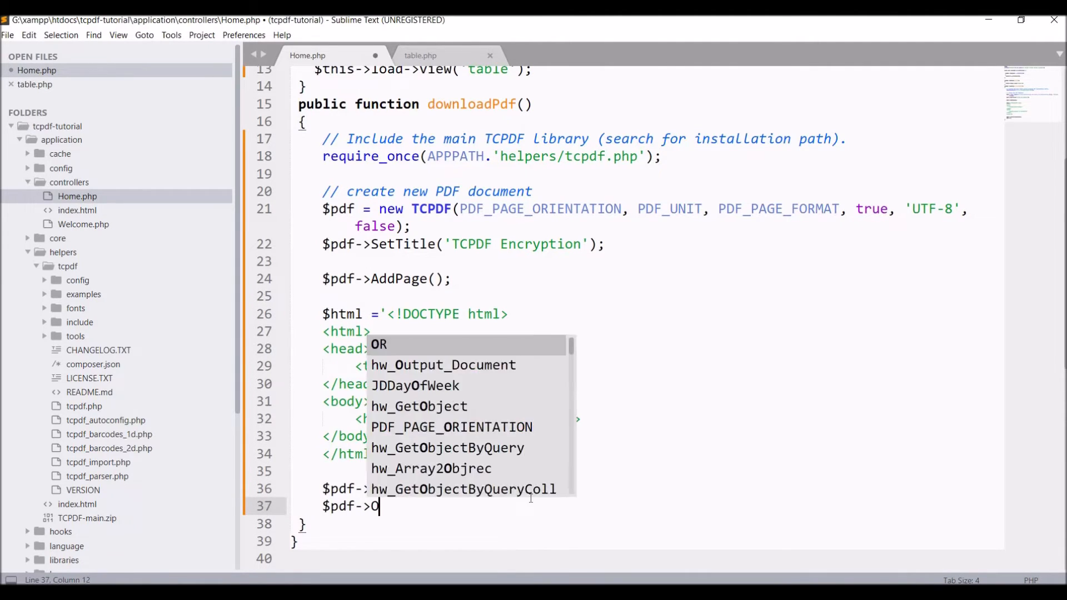
type("utput(")
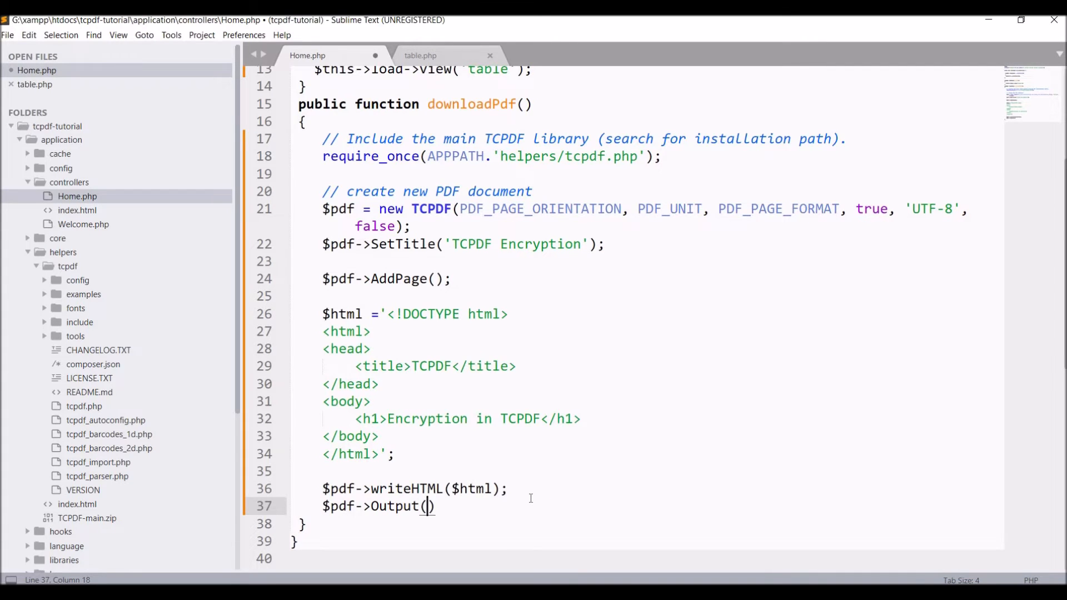
type("''")
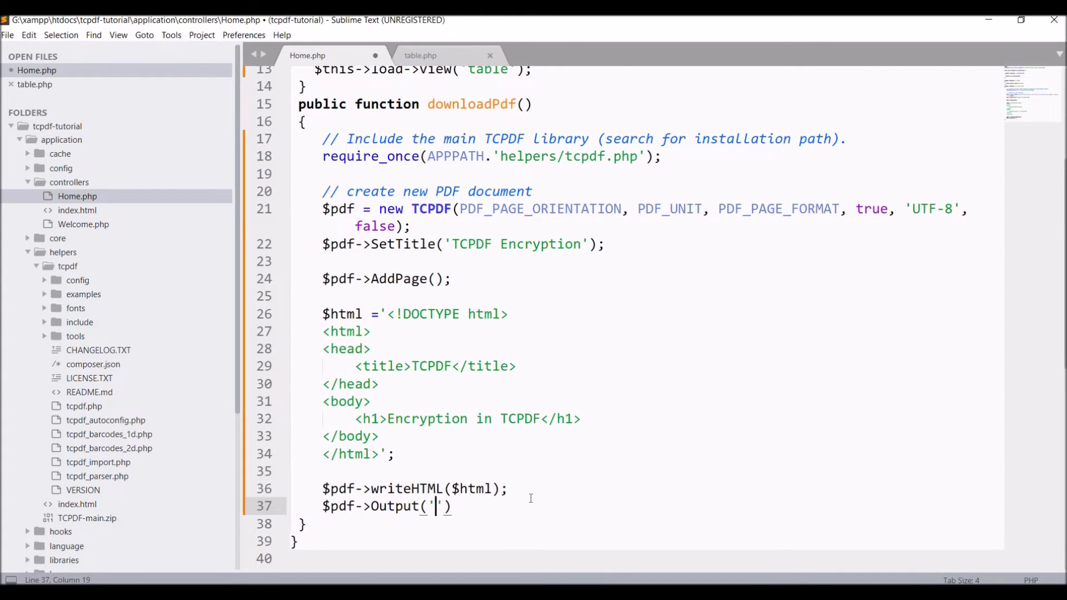
type("tcp")
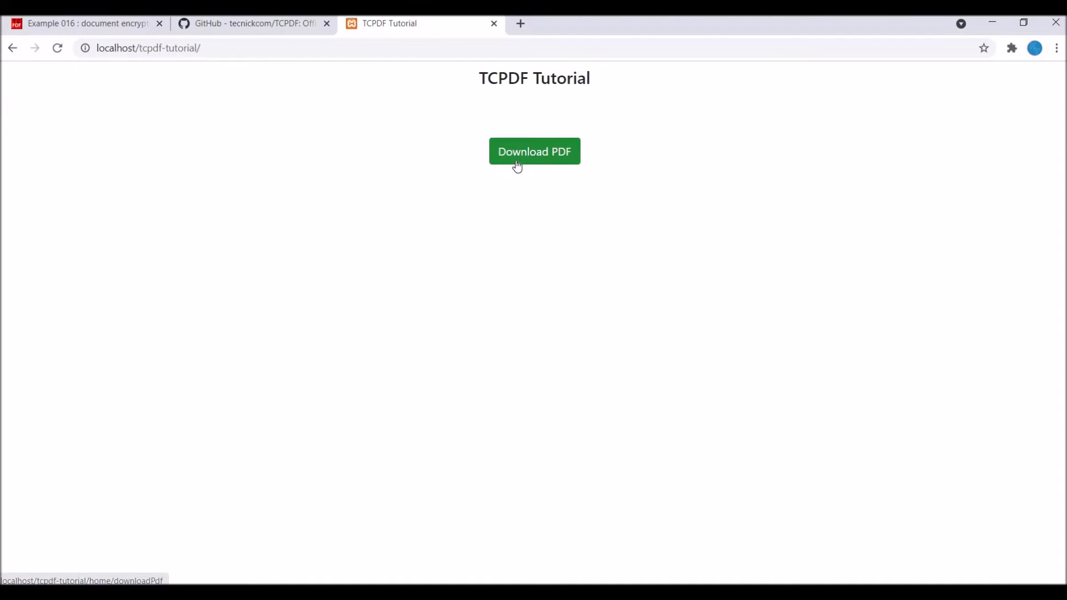
- After the require_once error, fix the path to helpers\tcpdf\tcpdf.php, save and reload
left_click(533, 151)
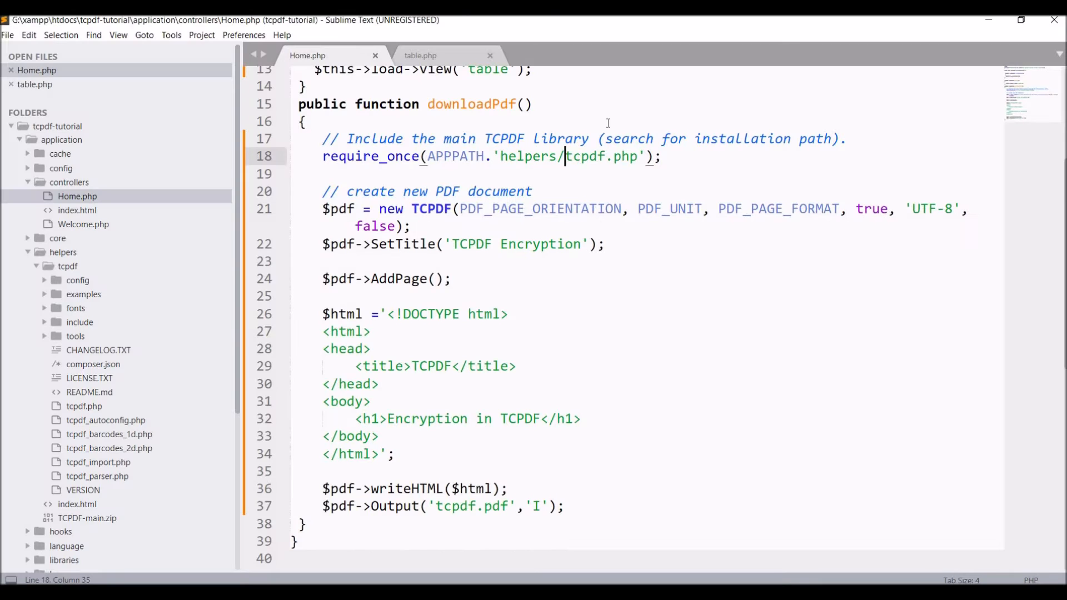
key("Backspace")
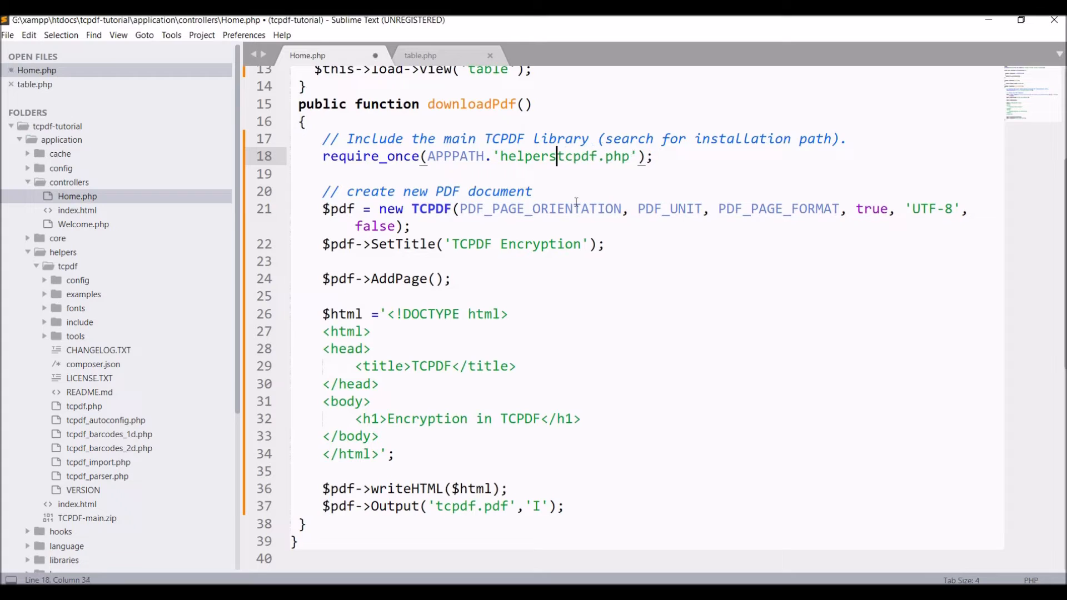
type("\\tcpdf\\")
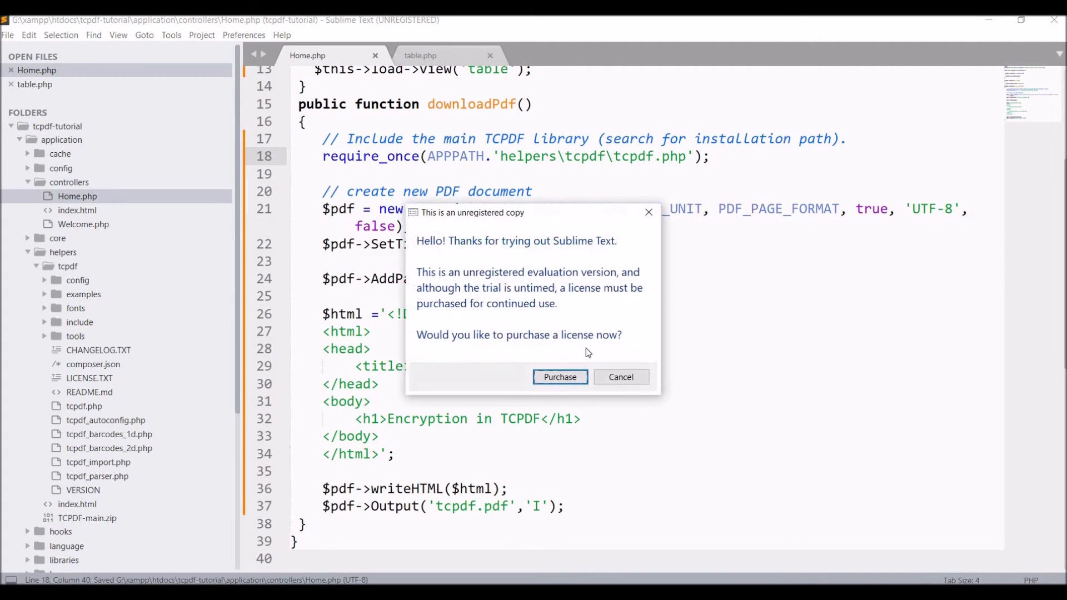
left_click(620, 377)
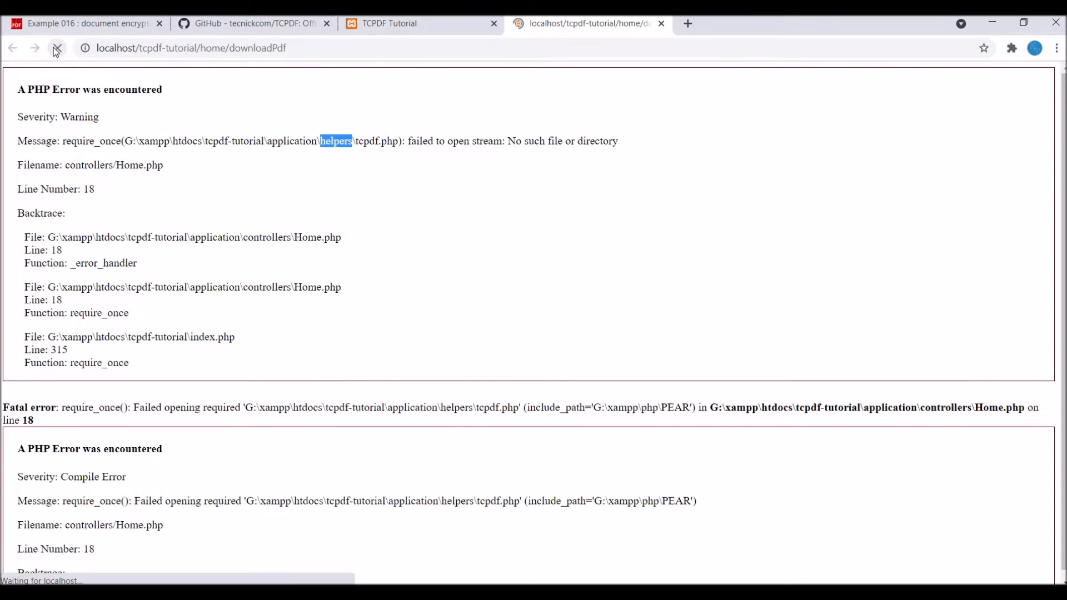
left_click(58, 48)
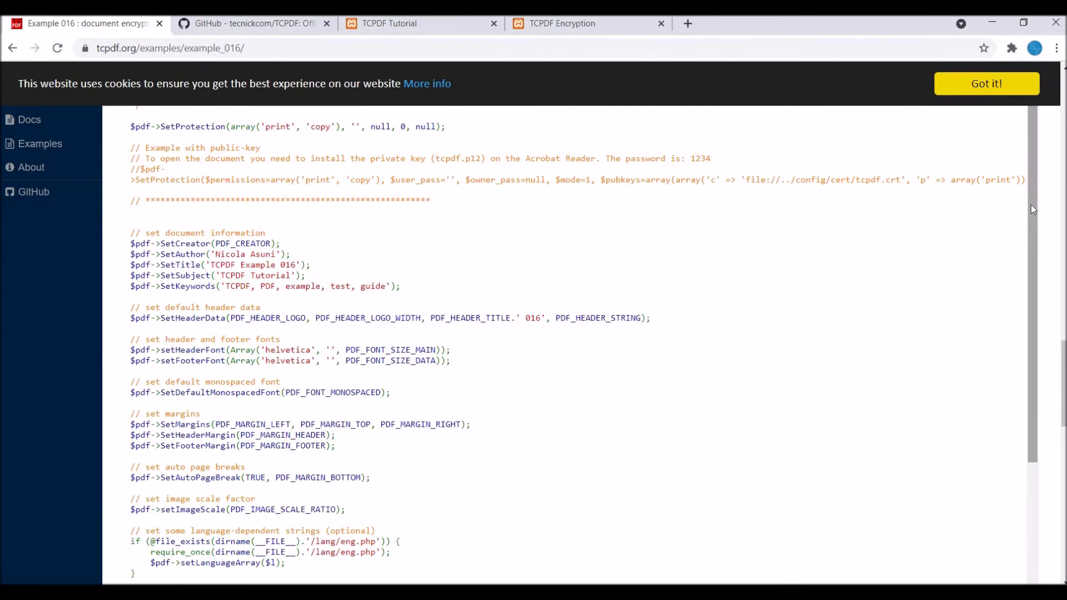
scroll("down", 3)
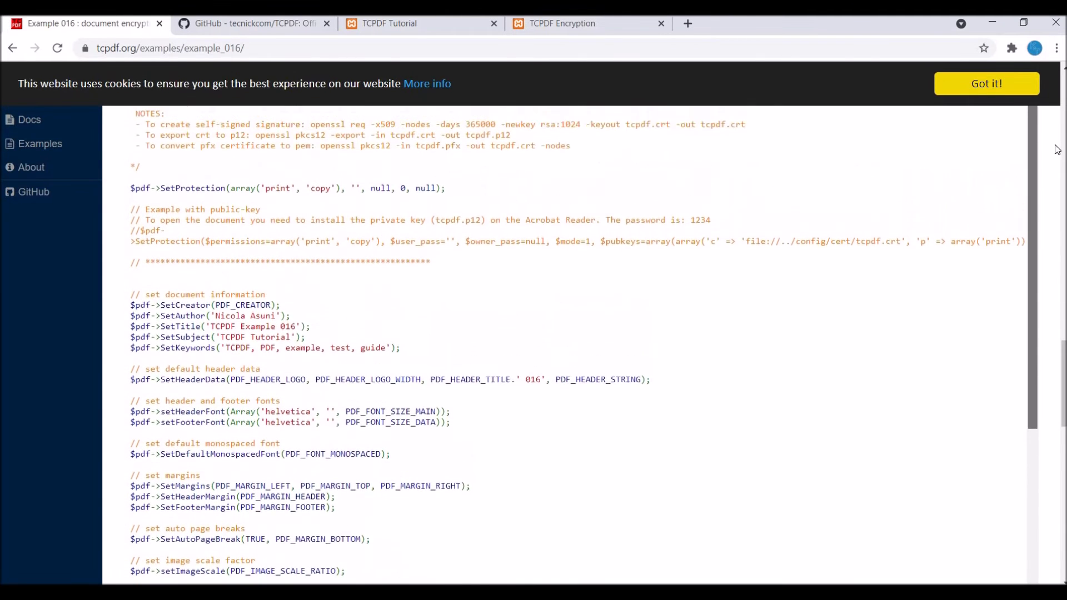
scroll("up", 3)
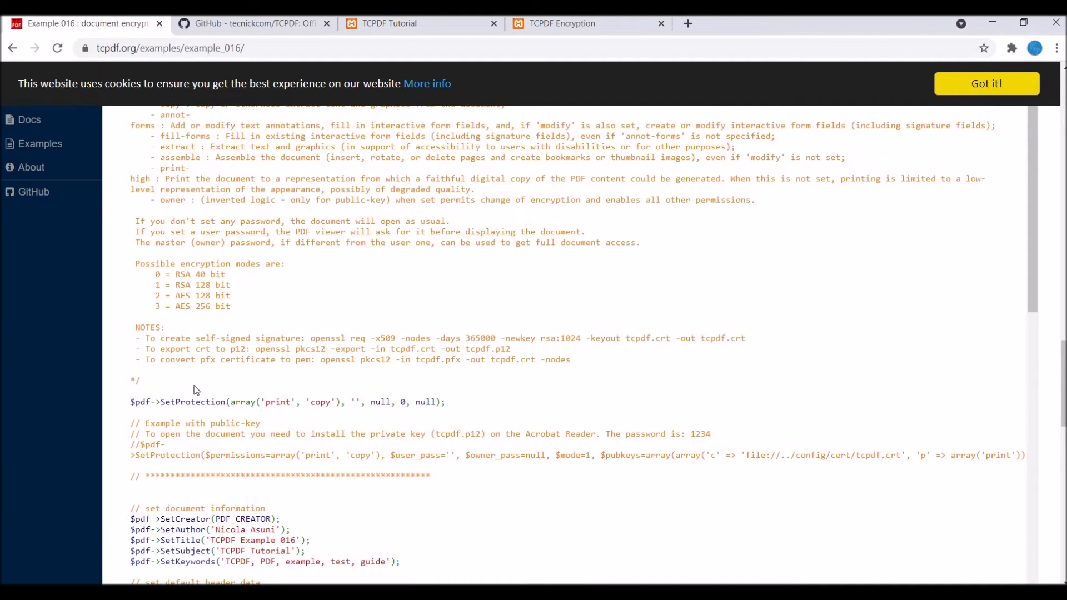
double_click(167, 455)
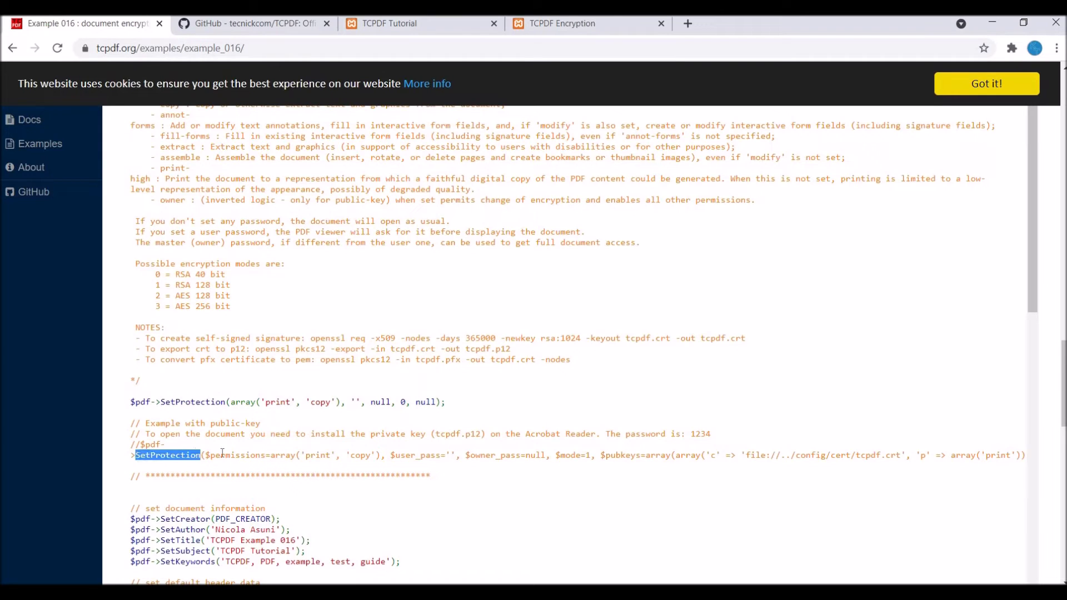
double_click(237, 455)
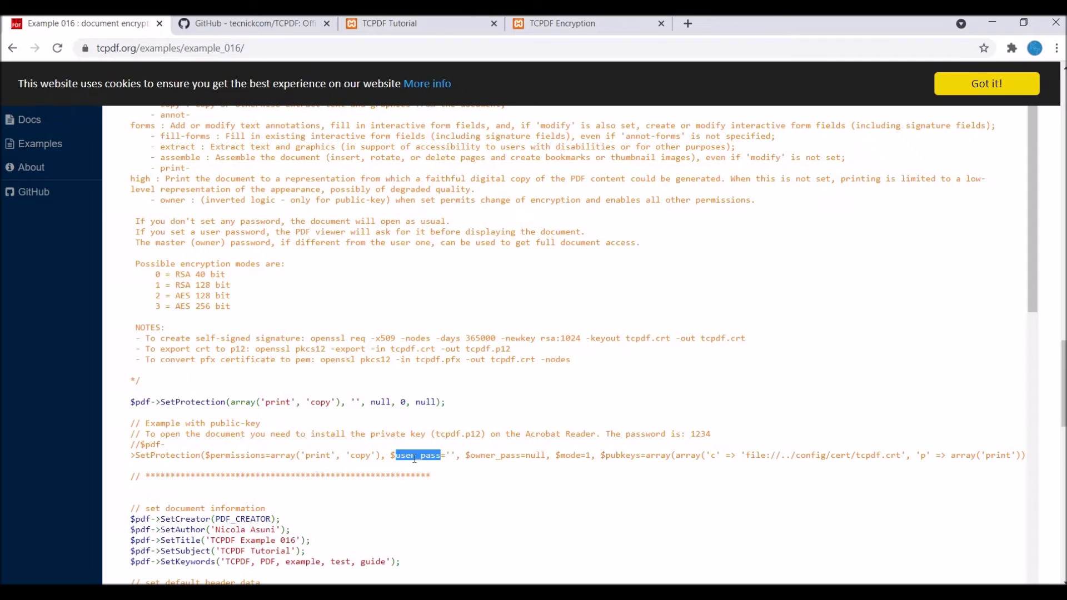
double_click(493, 455)
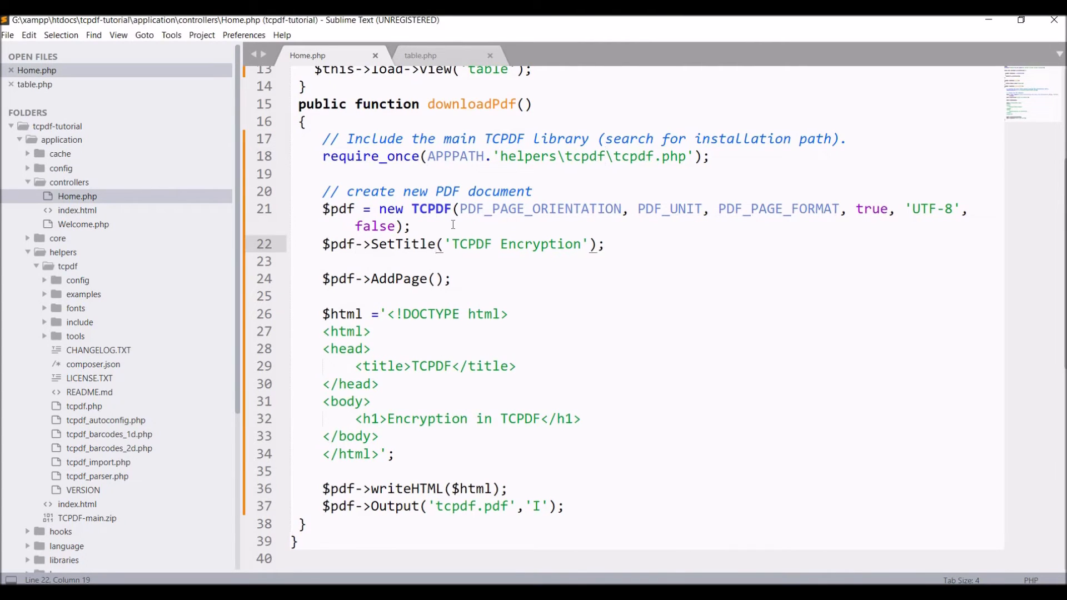
type("$pdf->SetProtection(array('print', 'copy'), '', null, 0, null);")
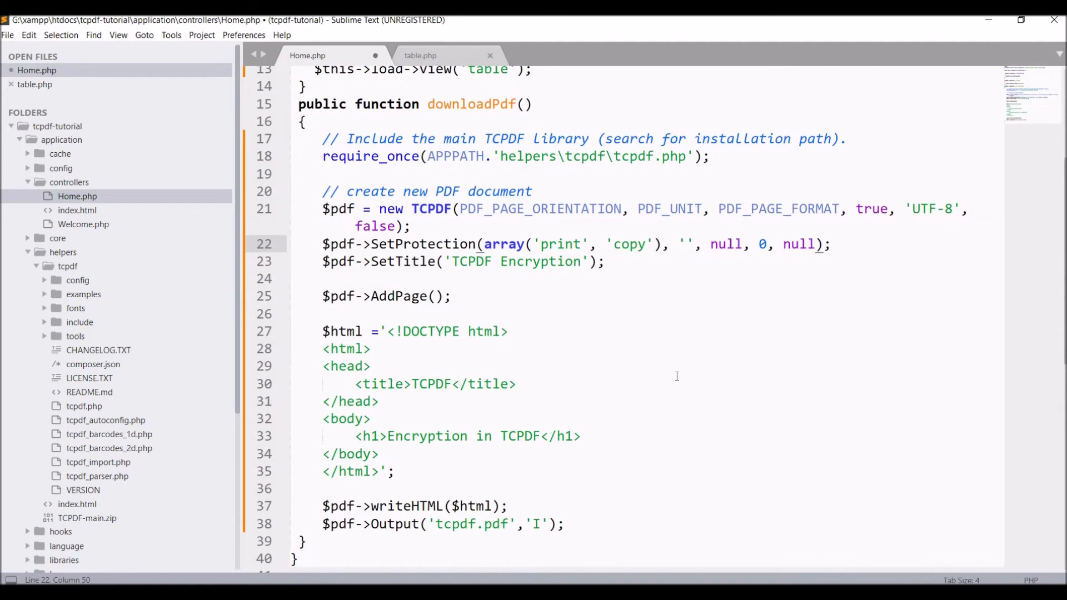
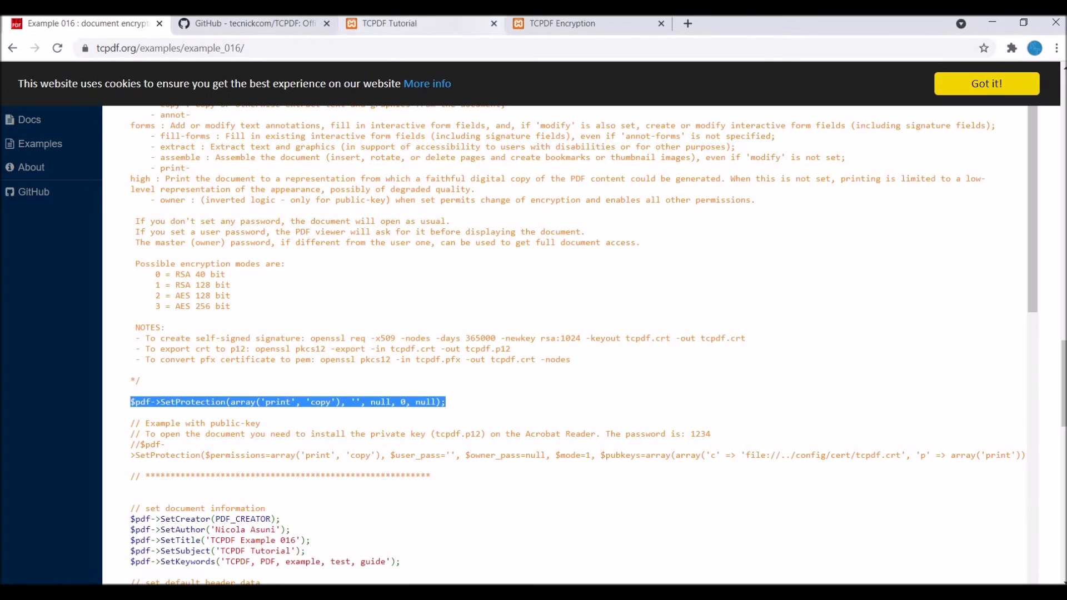
- Verify the PDF opens with the correct password and rejects a wrong one
left_click(585, 23)
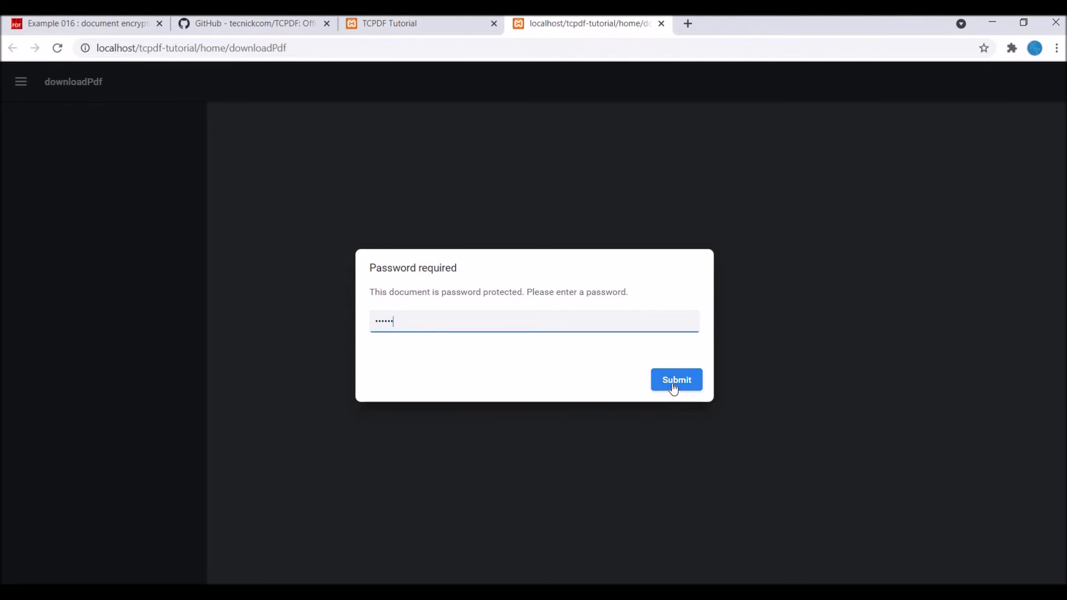
left_click(675, 379)
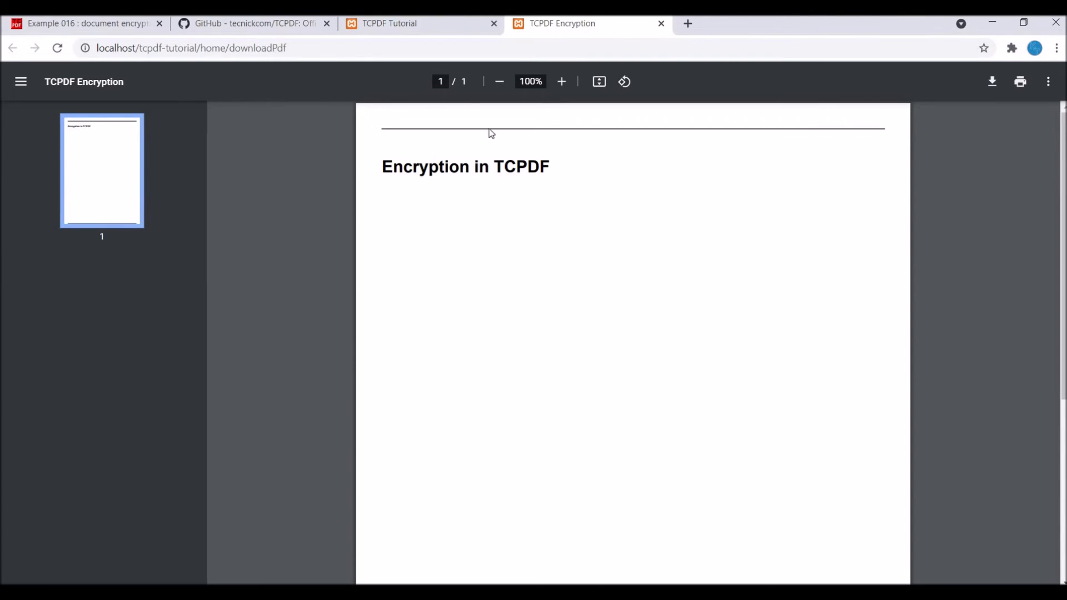
left_click(57, 48)
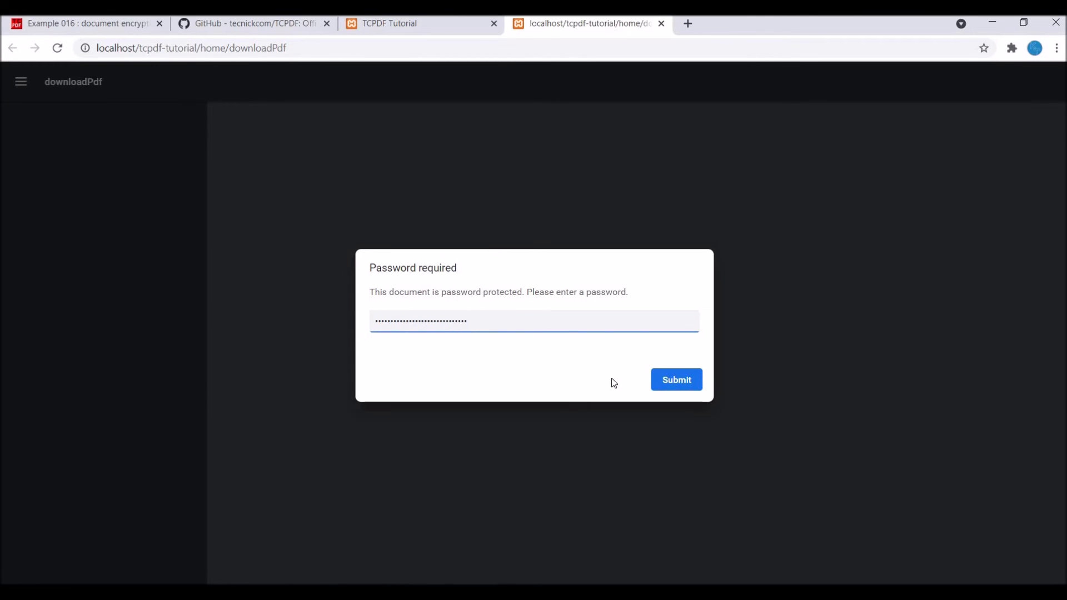
left_click(675, 380)
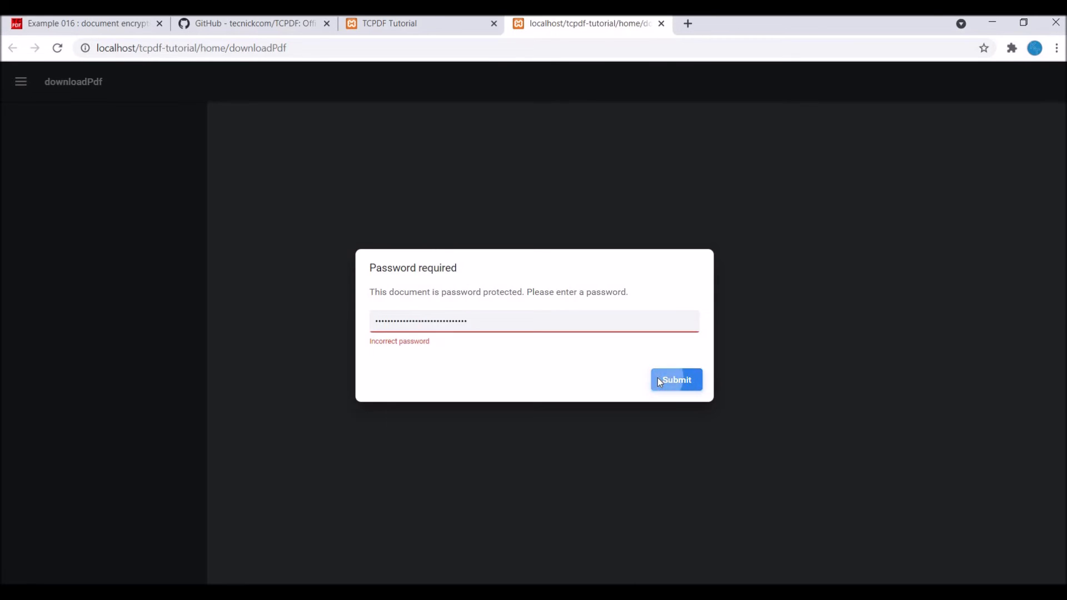
left_click(675, 380)
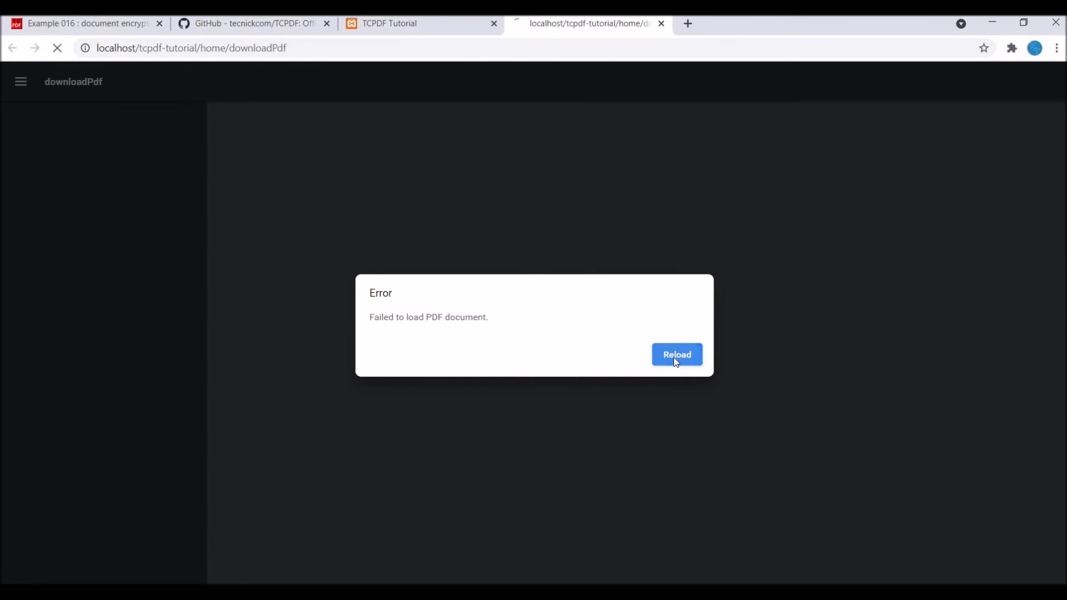
left_click(676, 354)
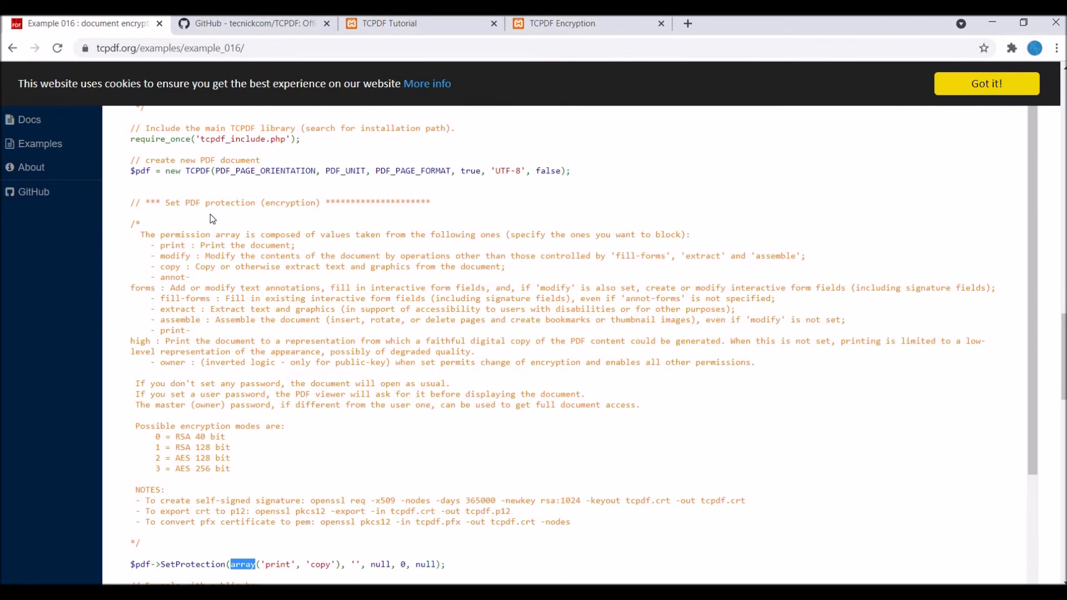
- Highlight the permissions 'array' argument and the print permission description on Example 016
double_click(213, 245)
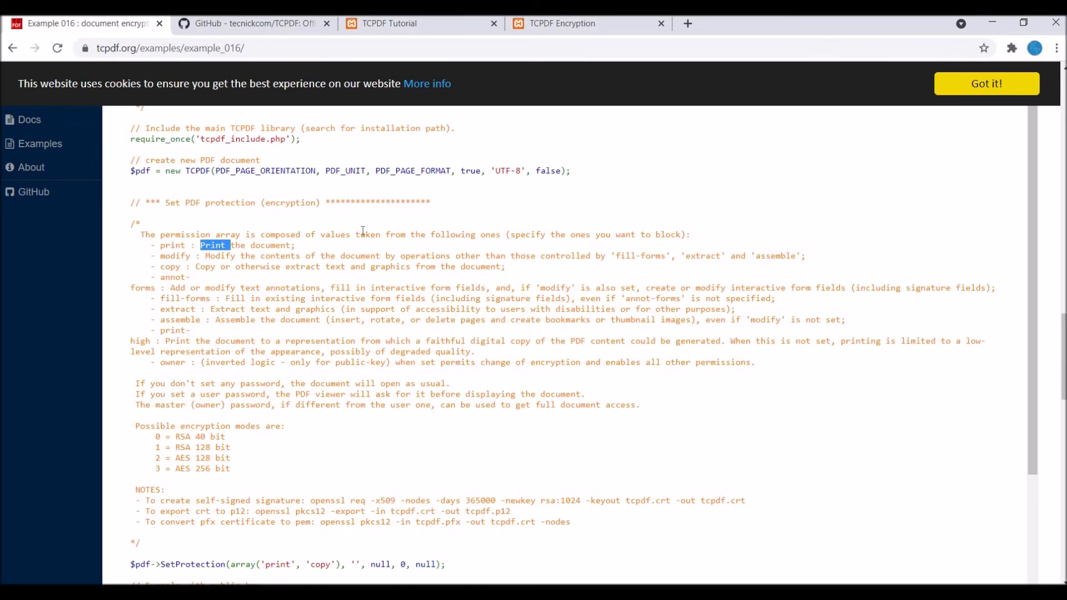
left_click_drag(231, 245, 173, 261)
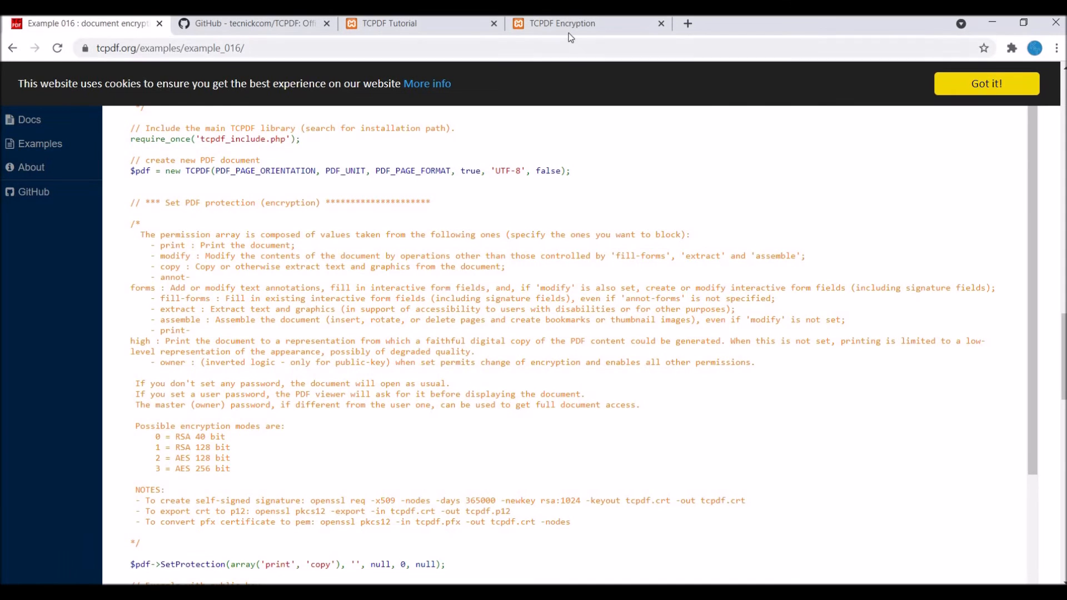
- Reload the TCPDF Encryption PDF, enter the password, and select its heading text
left_click(562, 23)
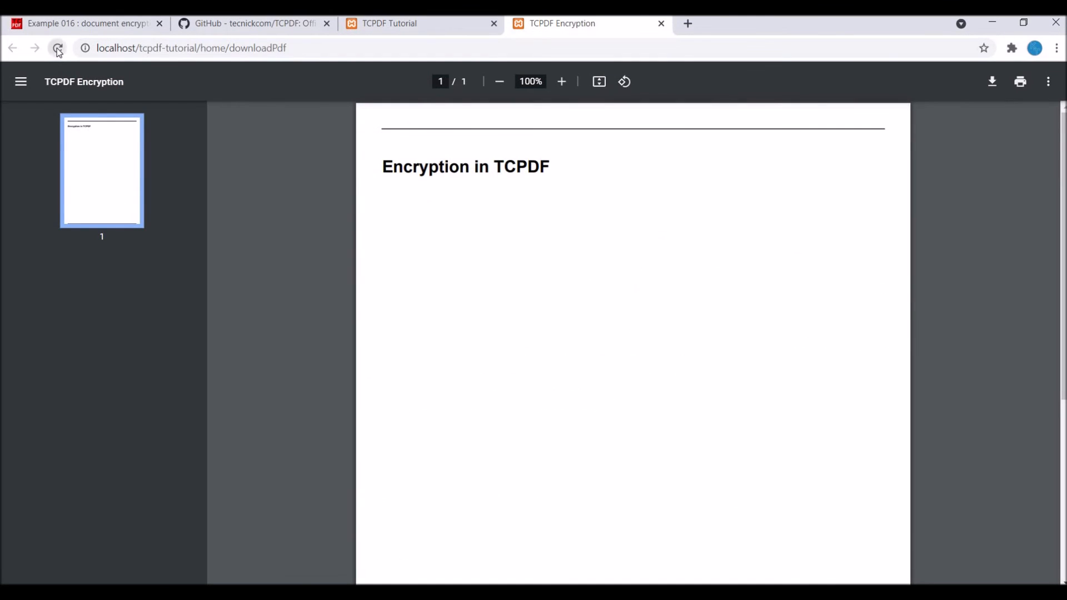
left_click(58, 48)
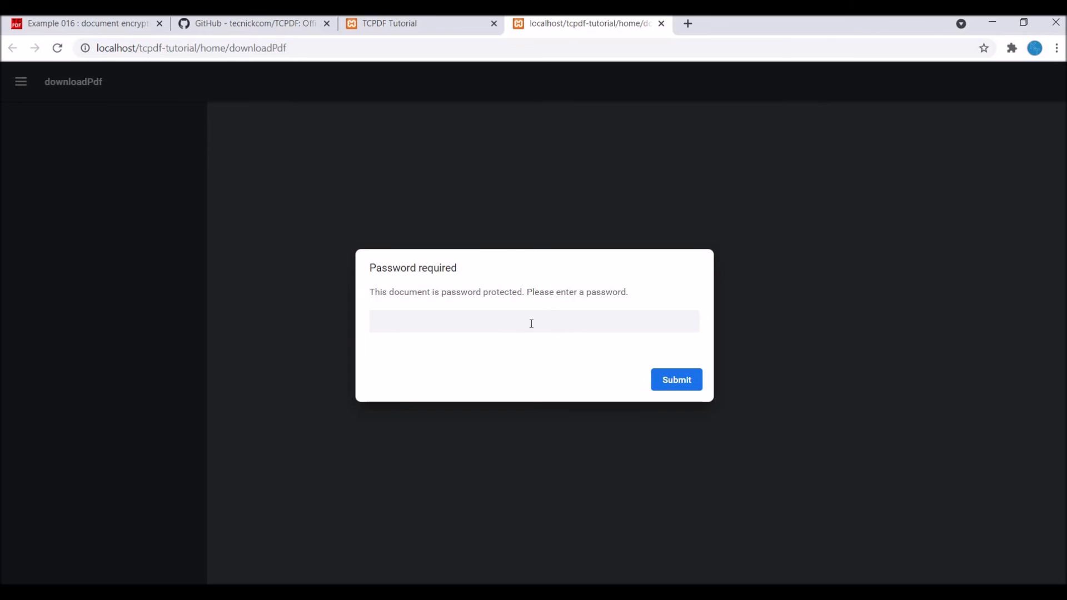
left_click(675, 379)
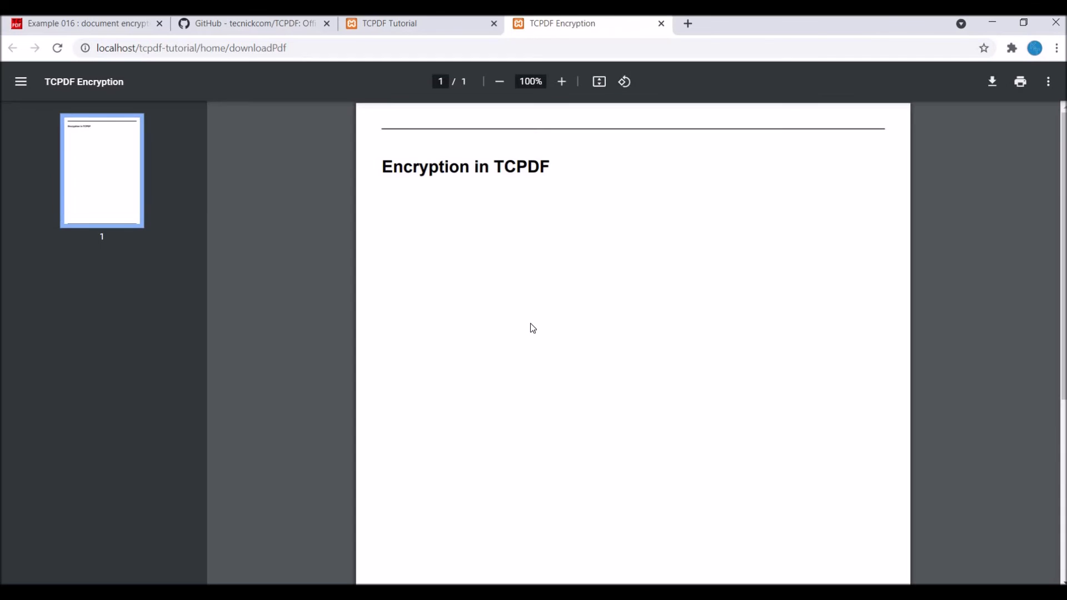
double_click(425, 167)
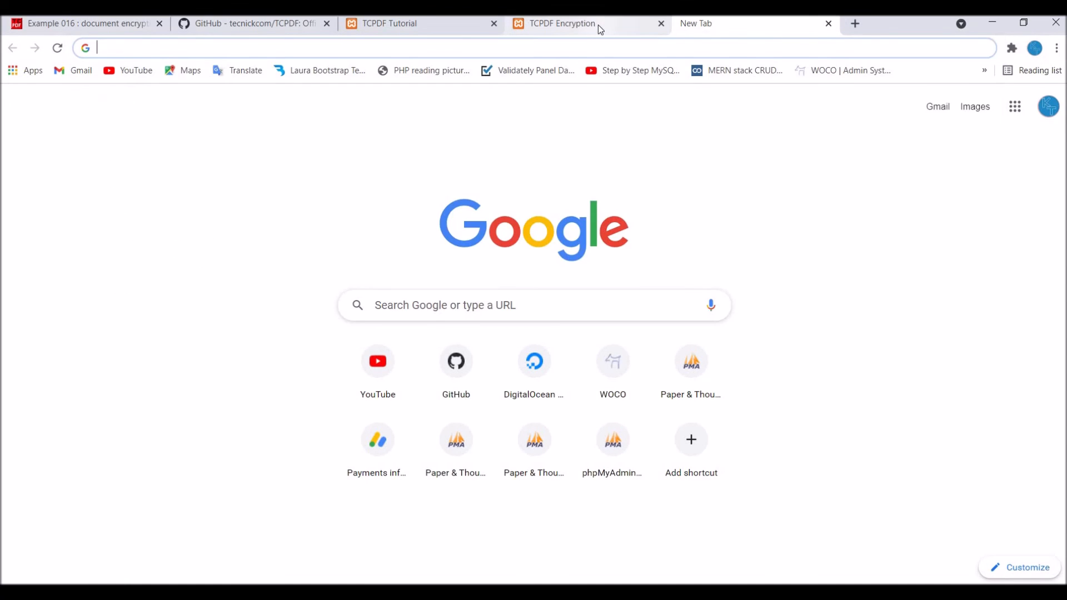
- Type 'Encryption in TCP' into a new tab's search box
left_click(558, 24)
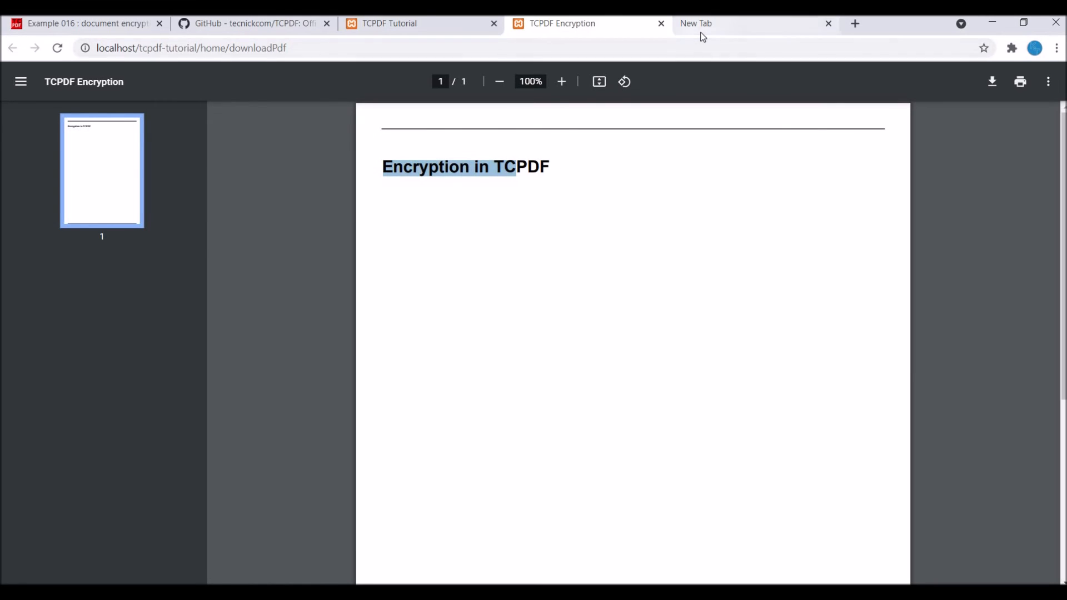
left_click(749, 23)
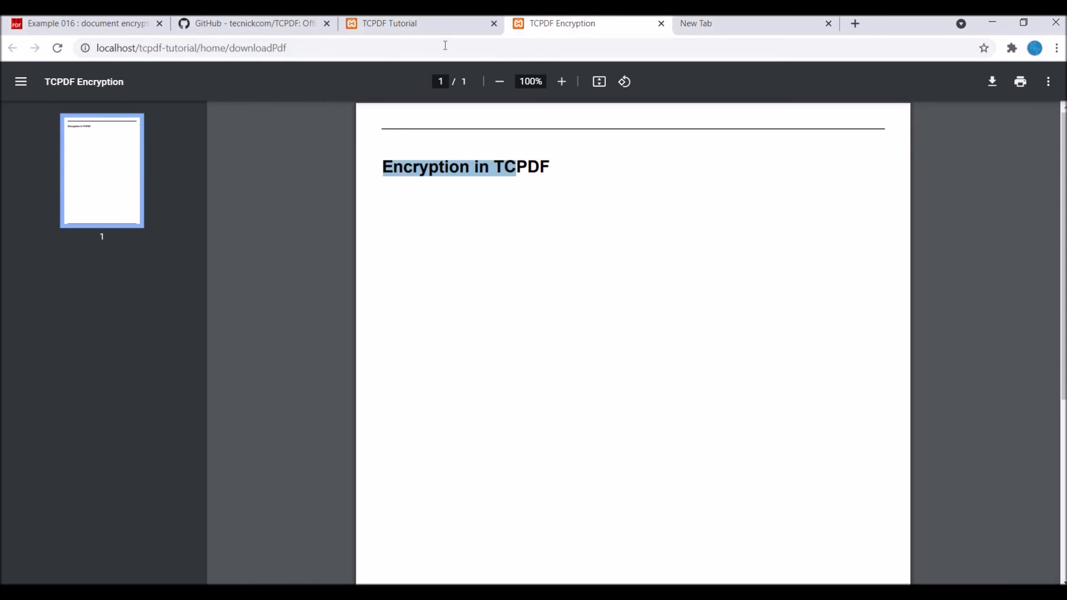
left_click(58, 48)
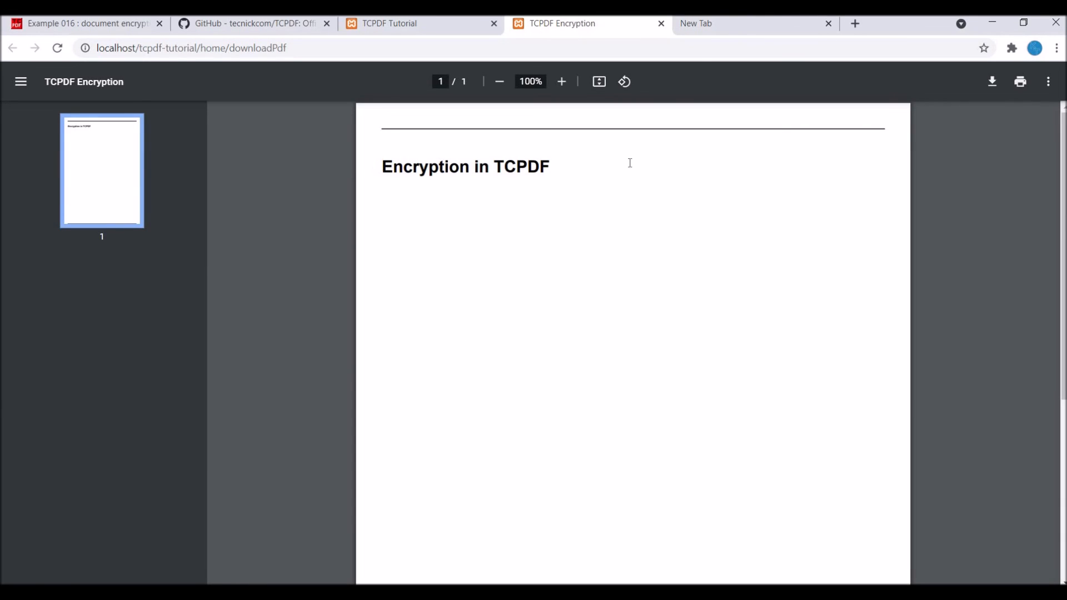
type("Encryption in TCP")
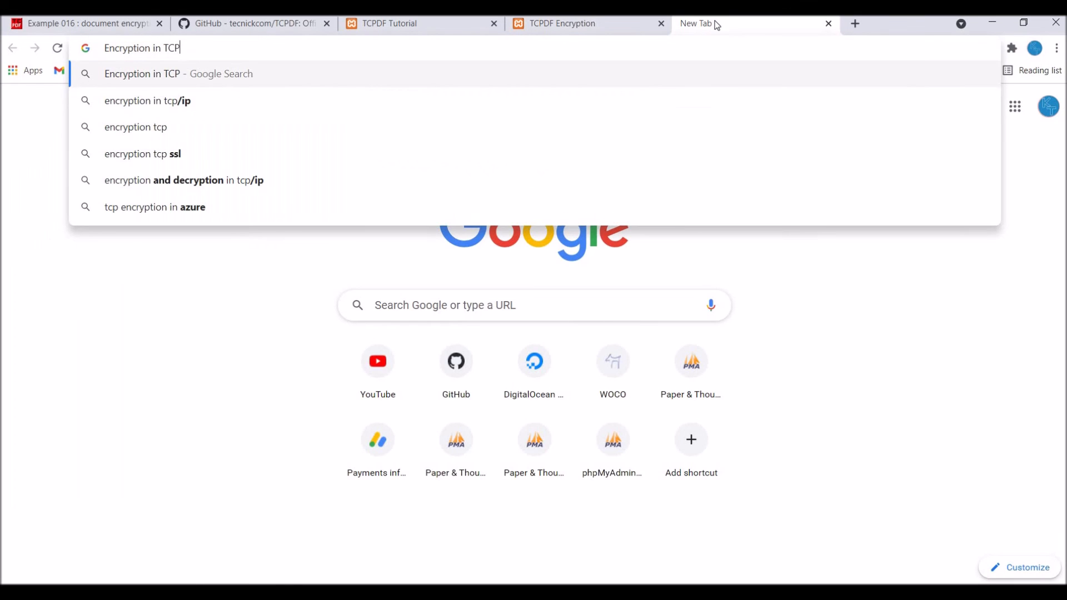